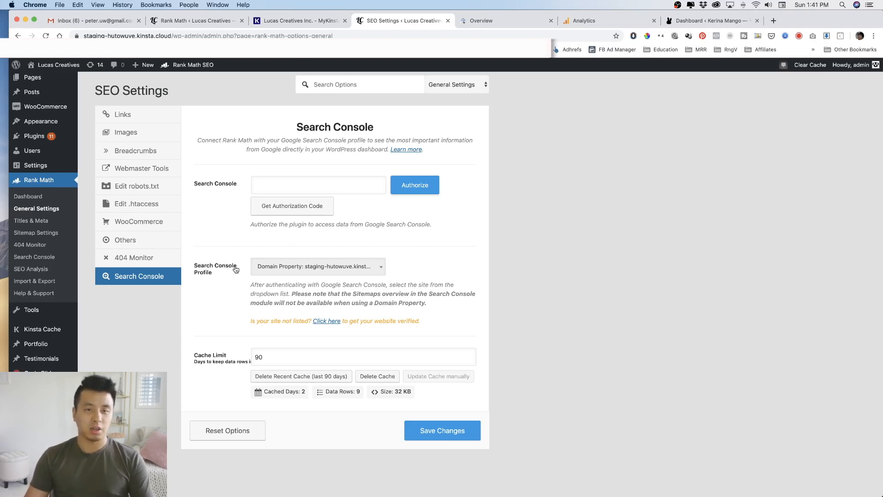
{"action": "mouse_move", "coordinate": [363, 223]}
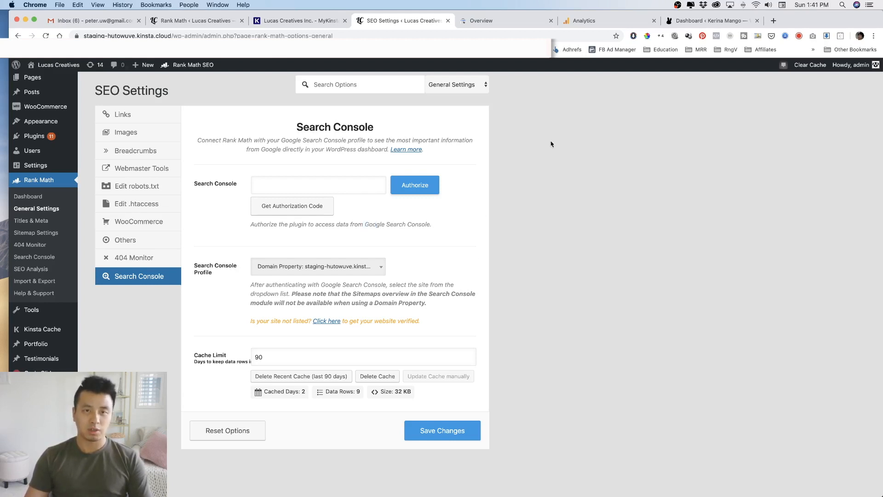
{"action": "mouse_move", "coordinate": [529, 265]}
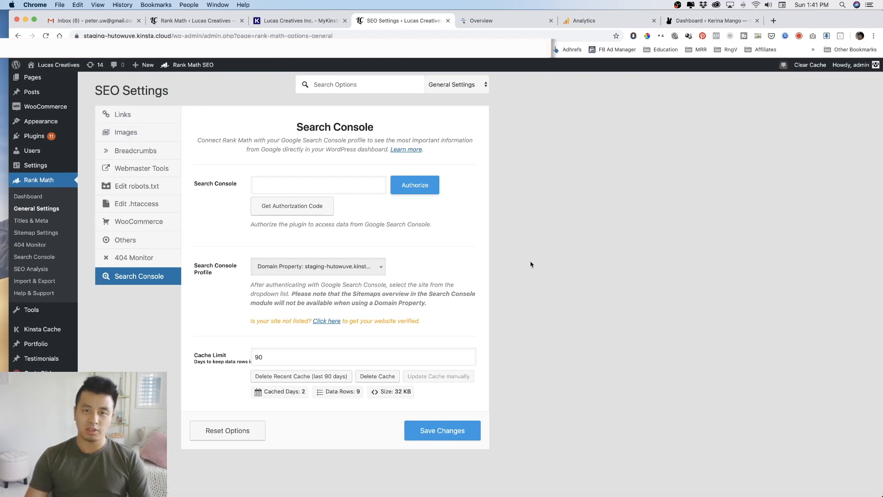
{"action": "mouse_move", "coordinate": [494, 94]}
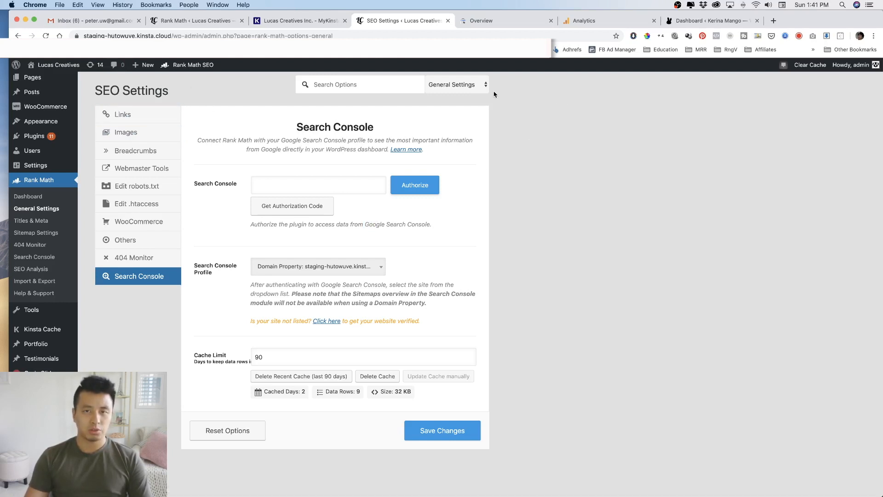
{"action": "mouse_move", "coordinate": [476, 155]}
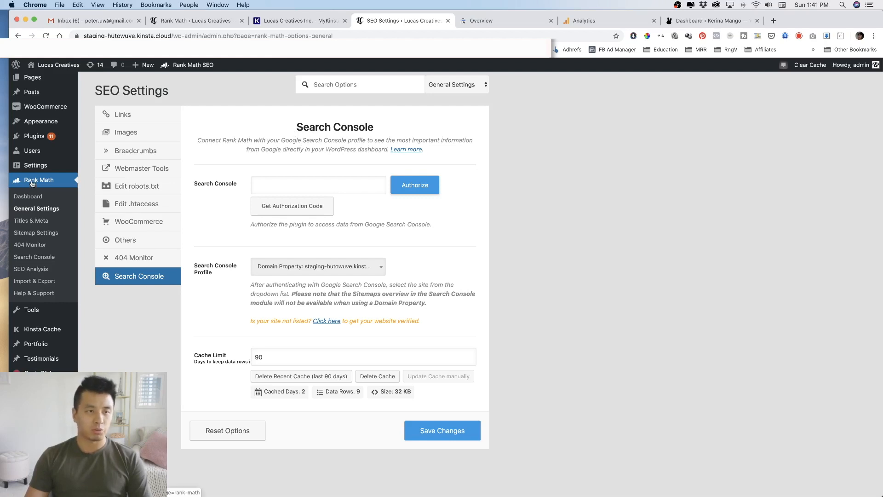
- View the staging site's unconnected Rank Math Search Console tab, then the lucascreatives.com Rank Math dashboard
{"action": "left_click", "coordinate": [38, 180]}
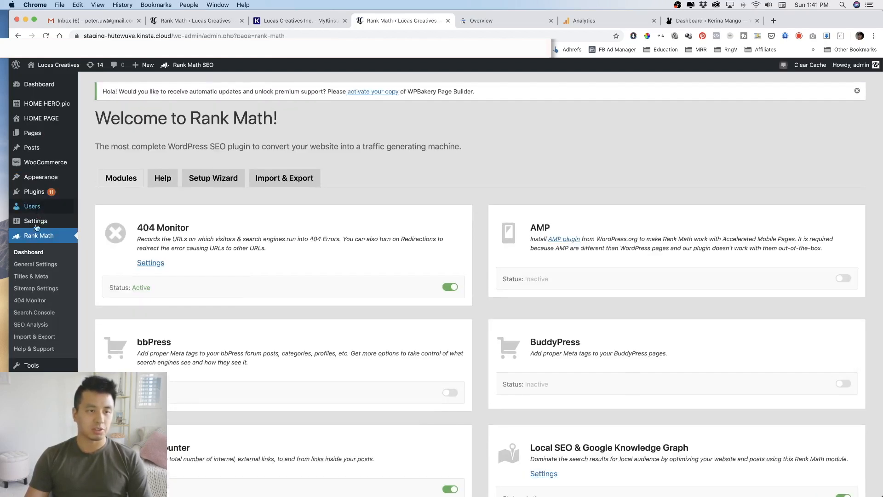
{"action": "left_click", "coordinate": [36, 263]}
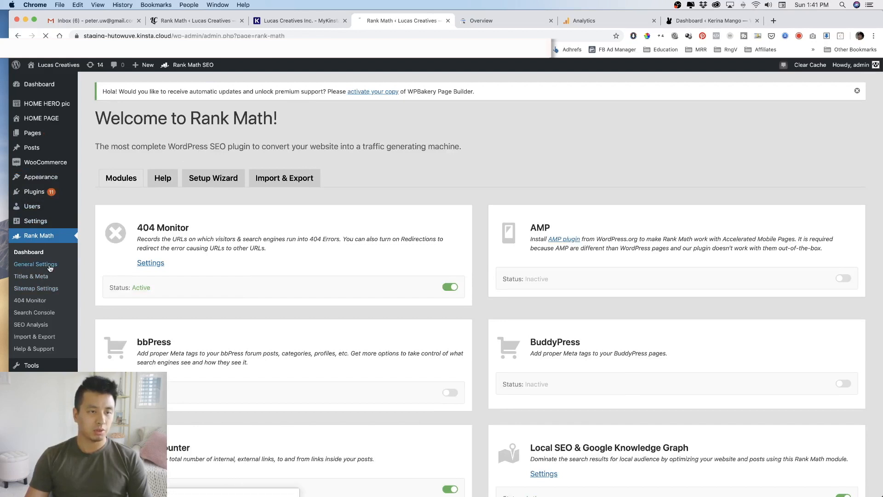
{"action": "left_click", "coordinate": [35, 264]}
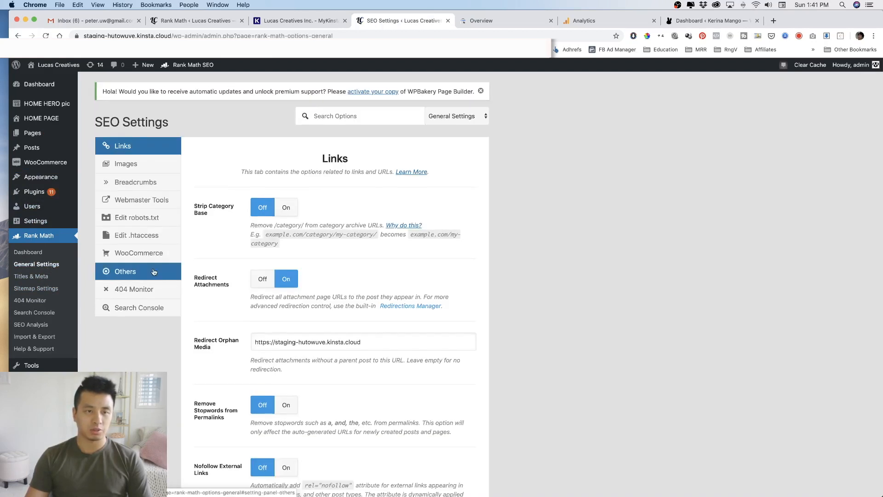
{"action": "left_click", "coordinate": [138, 307]}
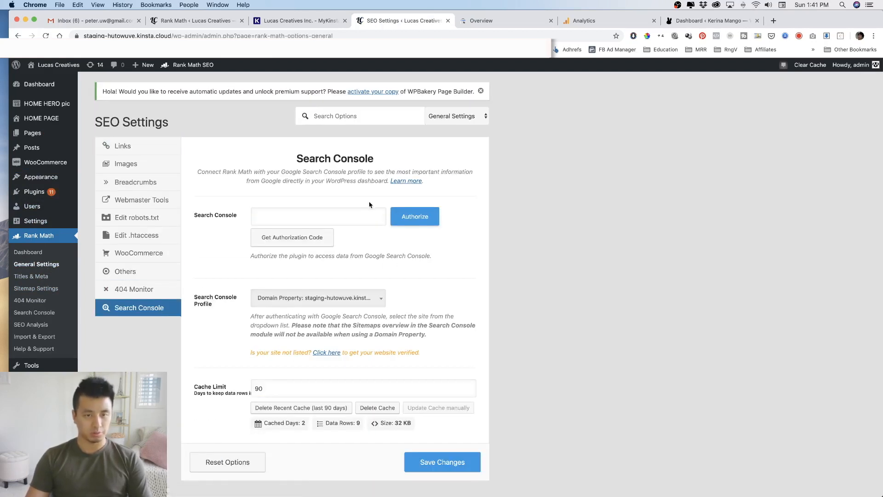
{"action": "left_click_drag", "start_coordinate": [297, 158], "coordinate": [365, 171]}
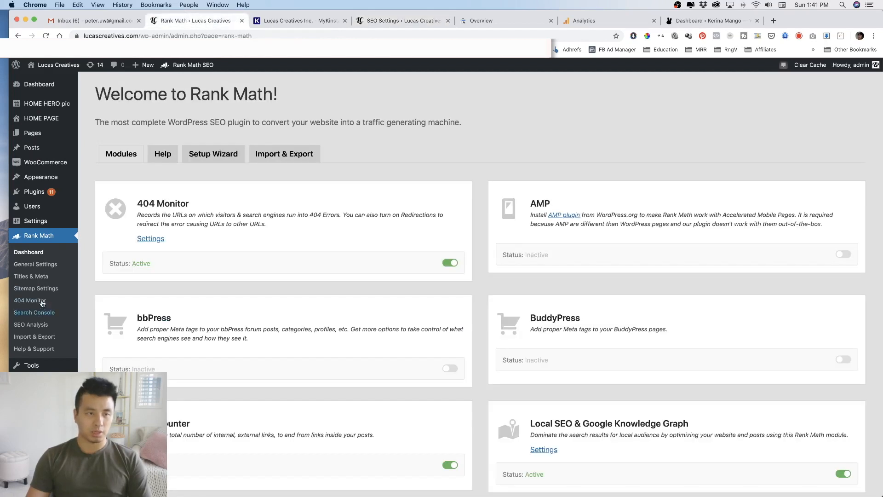
- Open the live site's Rank Math Search Console overview and scroll through its click and impression data
{"action": "left_click", "coordinate": [34, 312]}
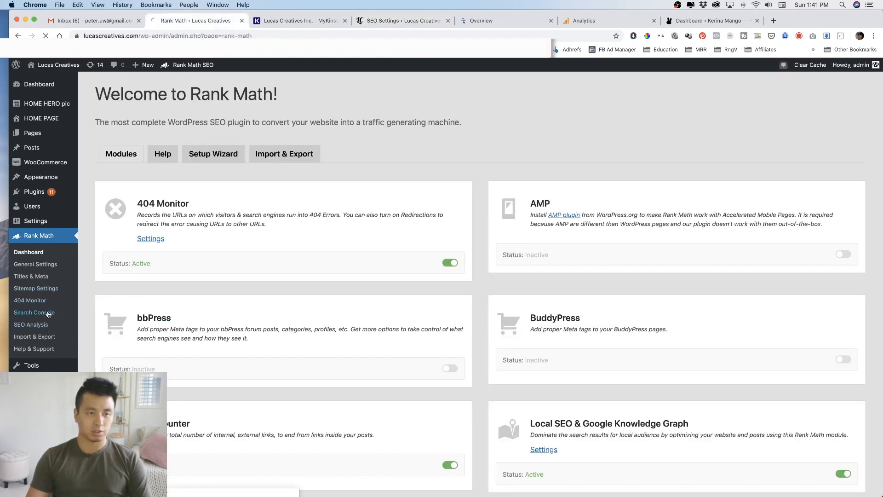
{"action": "left_click", "coordinate": [35, 313]}
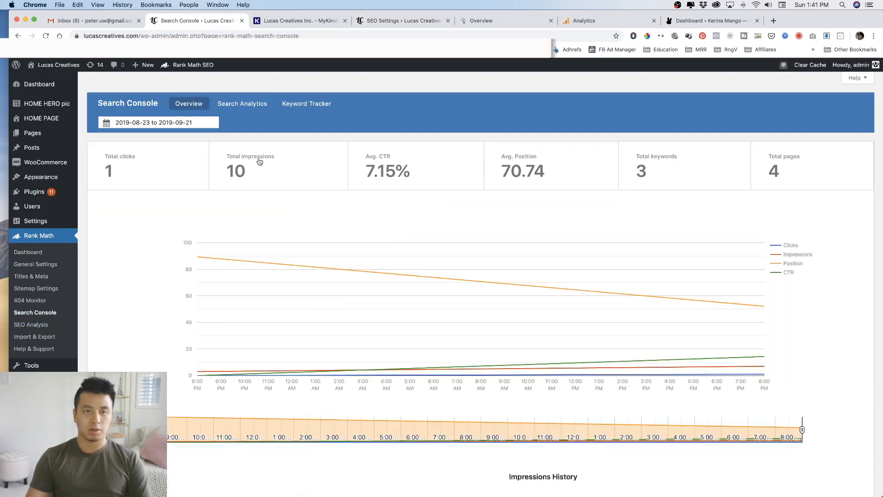
{"action": "scroll", "scroll_direction": "down", "scroll_amount": 3}
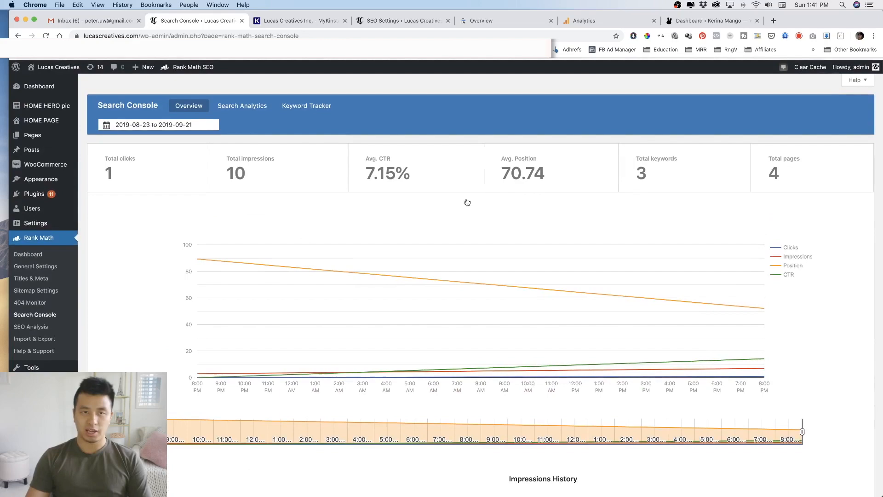
{"action": "scroll", "scroll_direction": "down", "scroll_amount": 3}
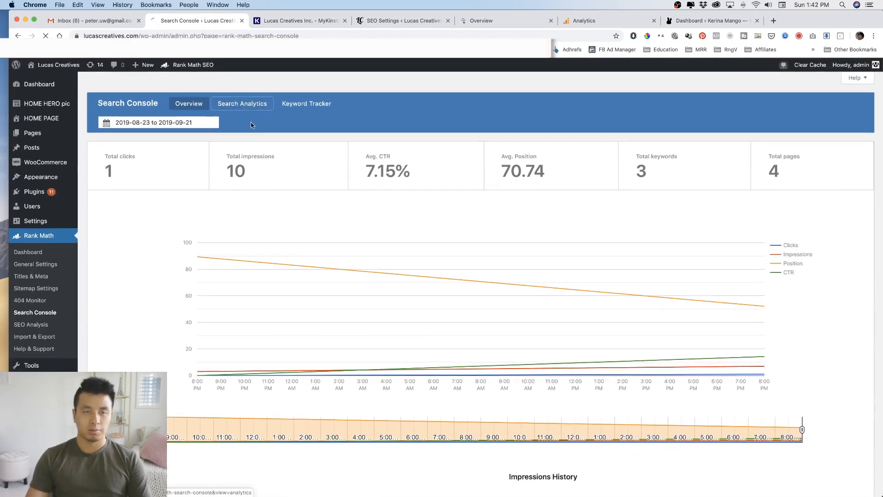
- Review the three one-impression keywords in Search Analytics, then open the Ahrefs bookmark in a new tab
{"action": "left_click", "coordinate": [241, 103]}
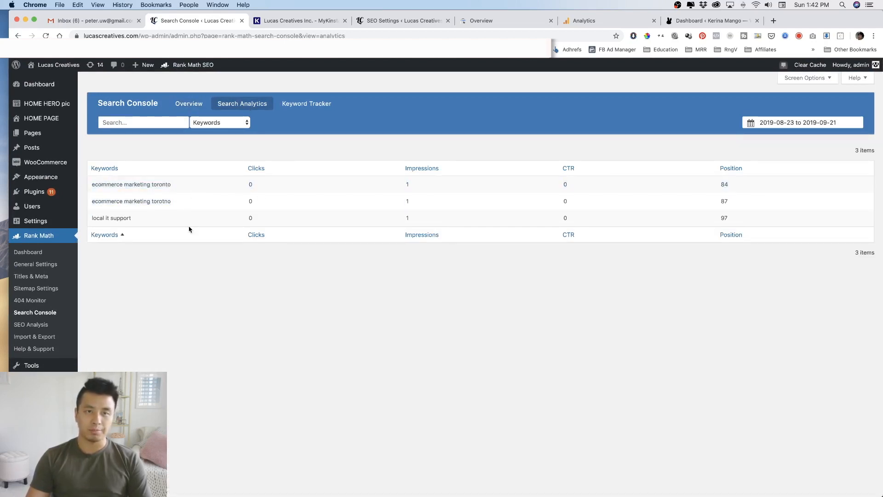
{"action": "left_click", "coordinate": [306, 103]}
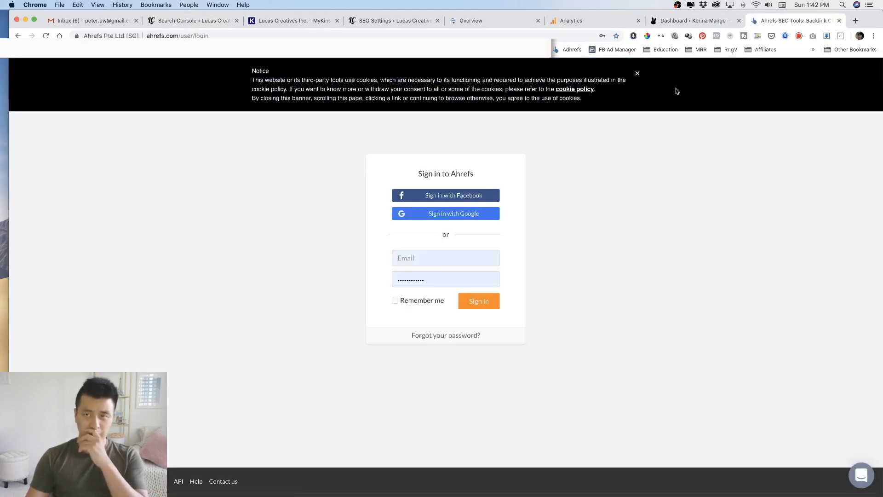
- Dismiss Ahrefs' cookie banner, go to Tools > Rank Tracker and scroll its product page
{"action": "left_click", "coordinate": [637, 73]}
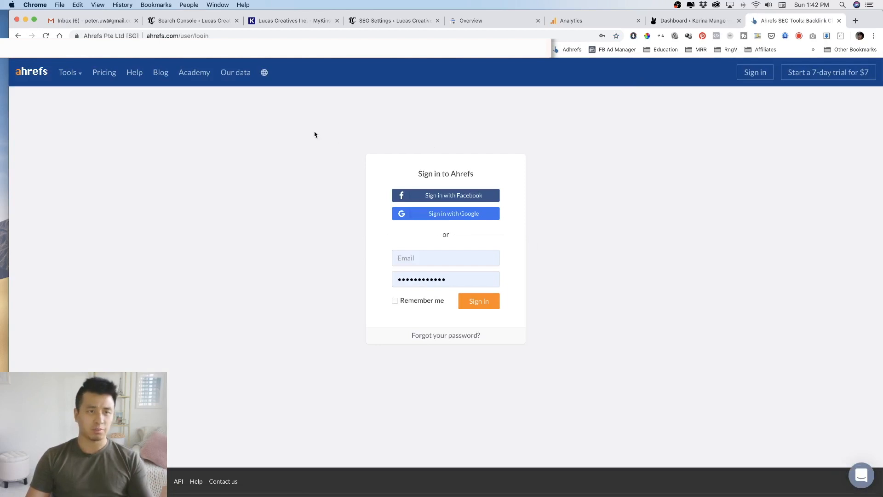
{"action": "left_click", "coordinate": [67, 72]}
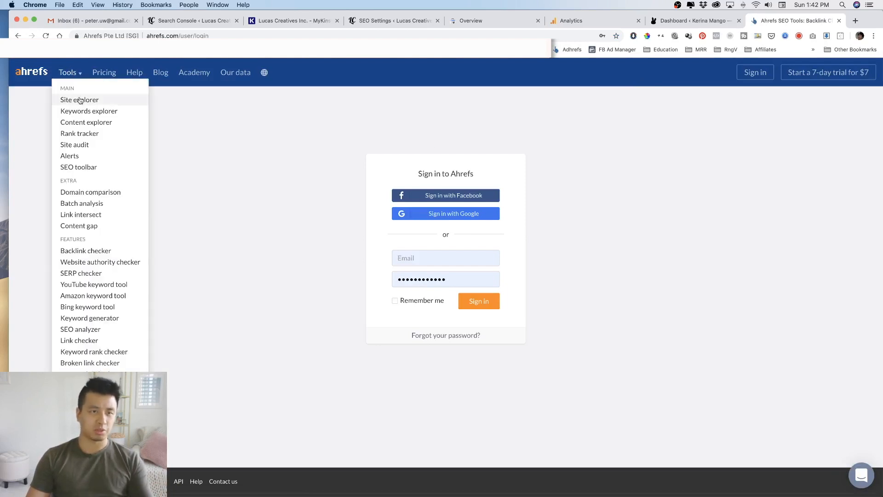
{"action": "mouse_move", "coordinate": [79, 138]}
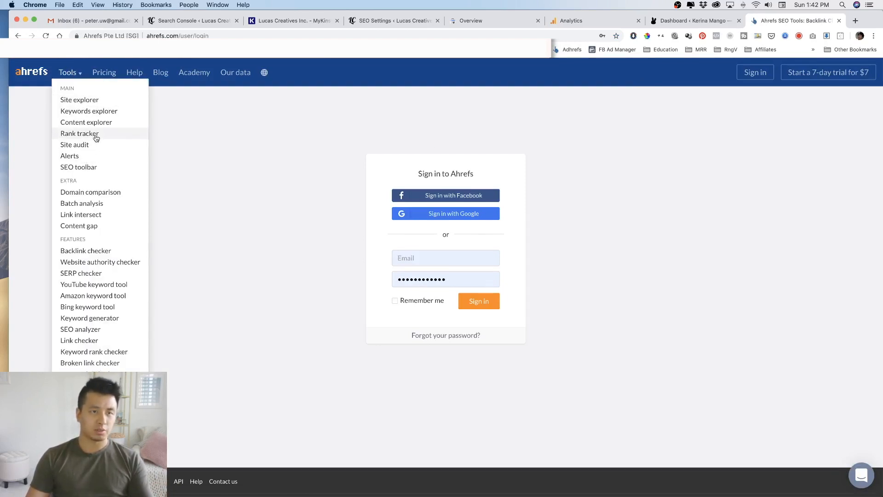
{"action": "left_click", "coordinate": [80, 133]}
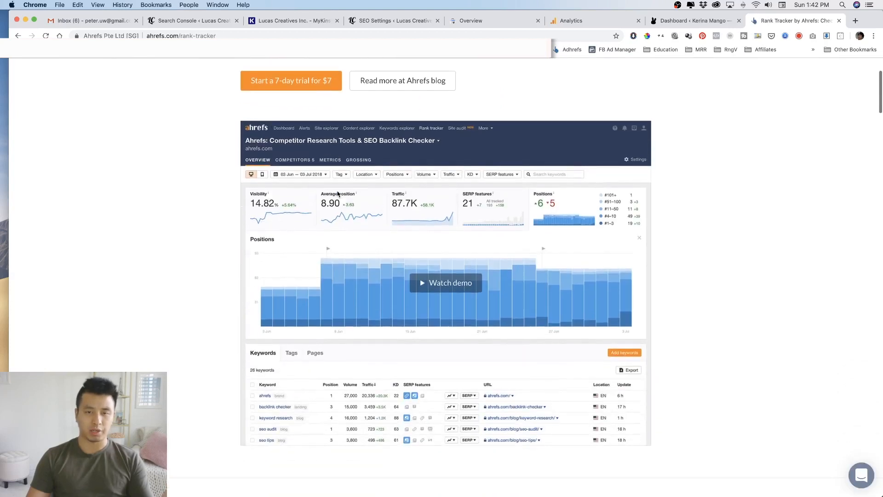
{"action": "scroll", "scroll_direction": "down", "scroll_amount": 3}
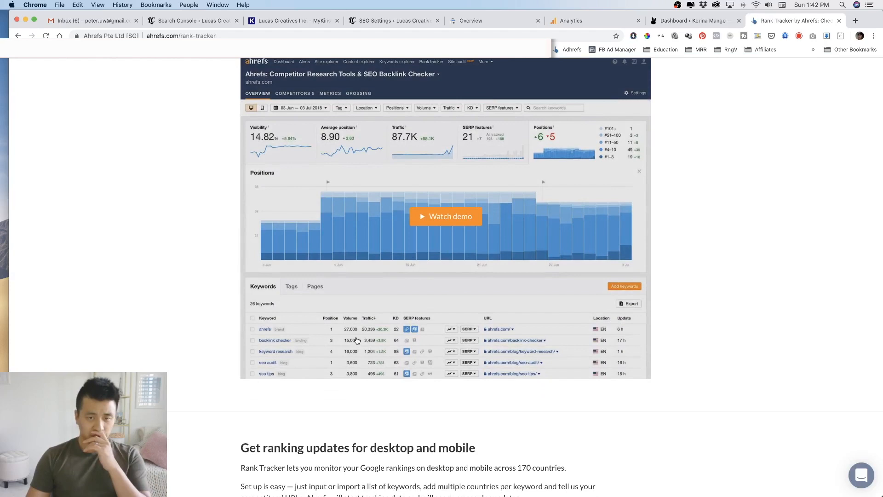
{"action": "scroll", "scroll_direction": "down", "scroll_amount": 3}
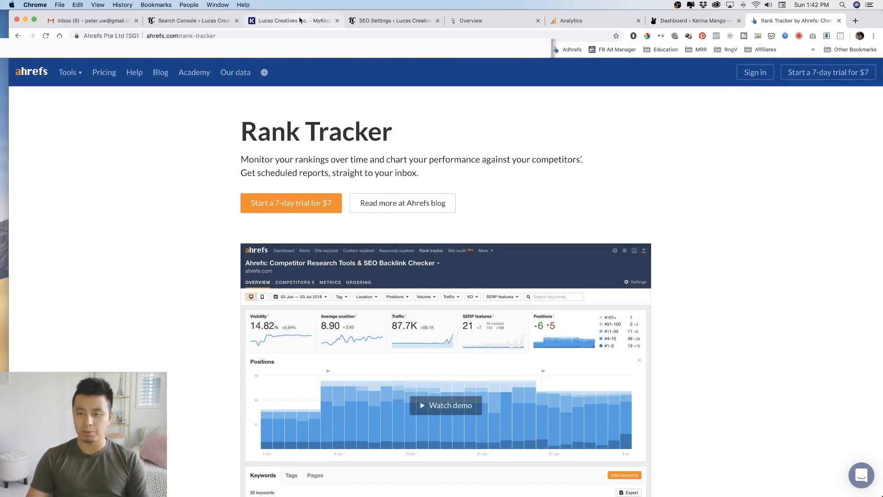
{"action": "mouse_move", "coordinate": [293, 20]}
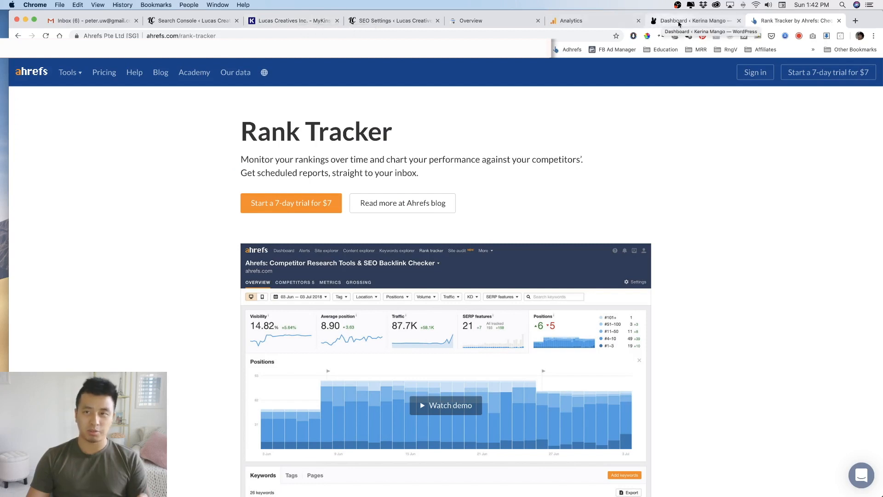
- Look over the other WordPress site's dashboard
{"action": "left_click", "coordinate": [693, 21]}
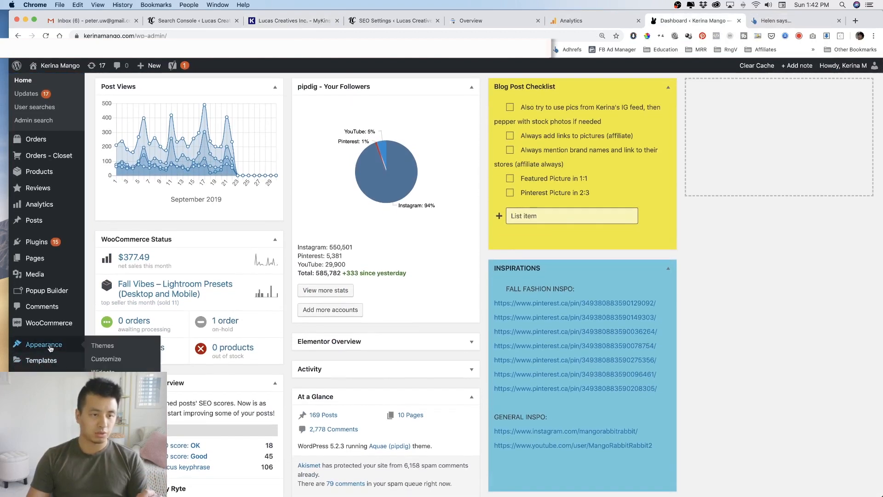
{"action": "scroll", "scroll_direction": "down", "scroll_amount": 3}
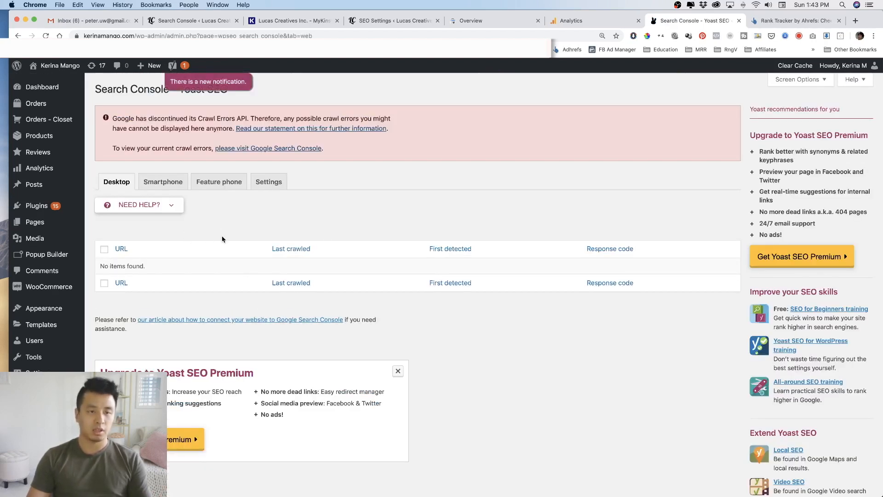
{"action": "left_click", "coordinate": [121, 249]}
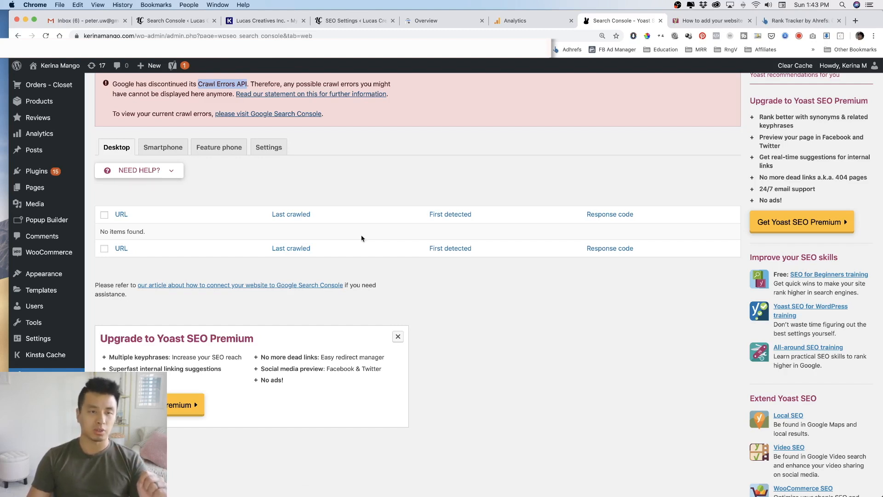
- Move from the Rank Math and Analytics tabs to the kerinamango.com Search Console overview
{"action": "left_click", "coordinate": [176, 20]}
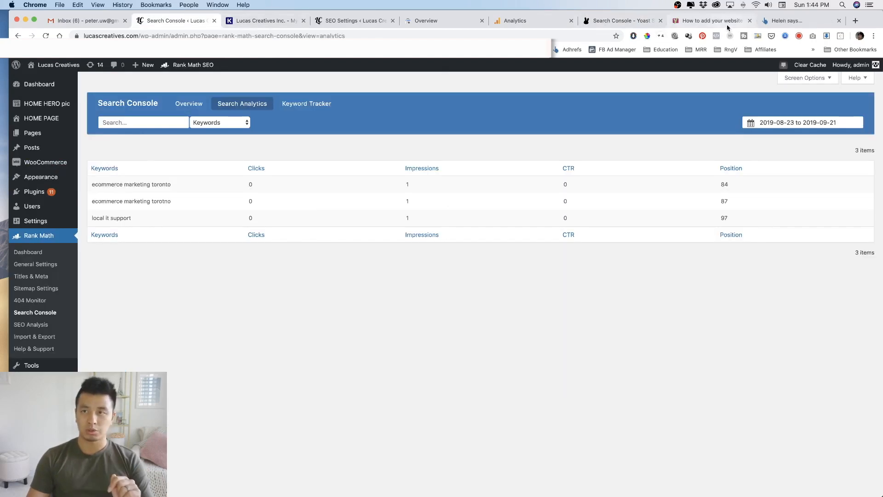
{"action": "left_click", "coordinate": [514, 21]}
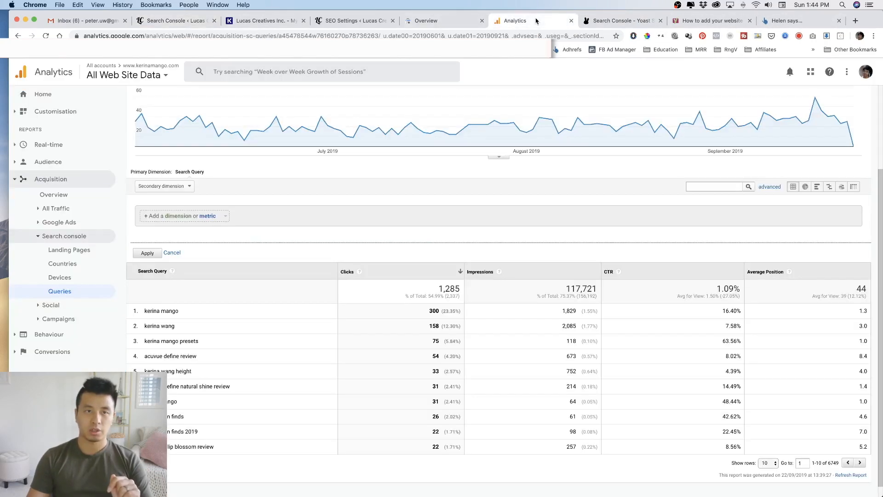
{"action": "left_click", "coordinate": [443, 21]}
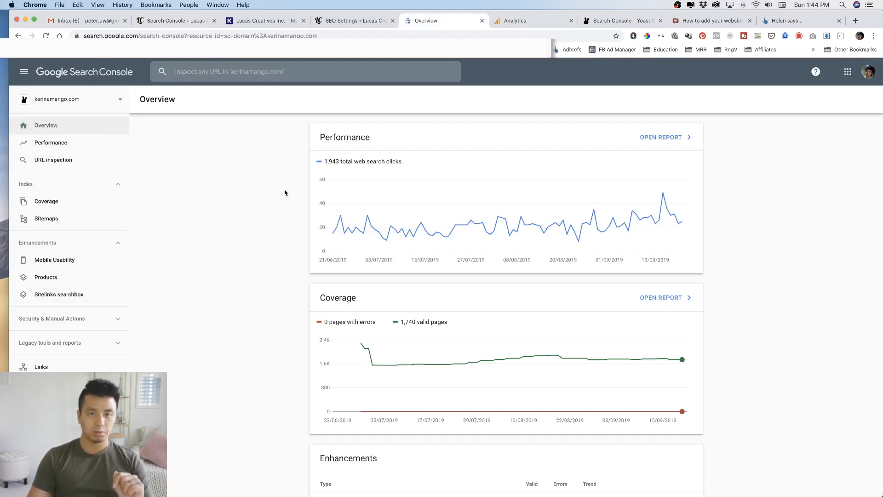
{"action": "mouse_move", "coordinate": [50, 143]}
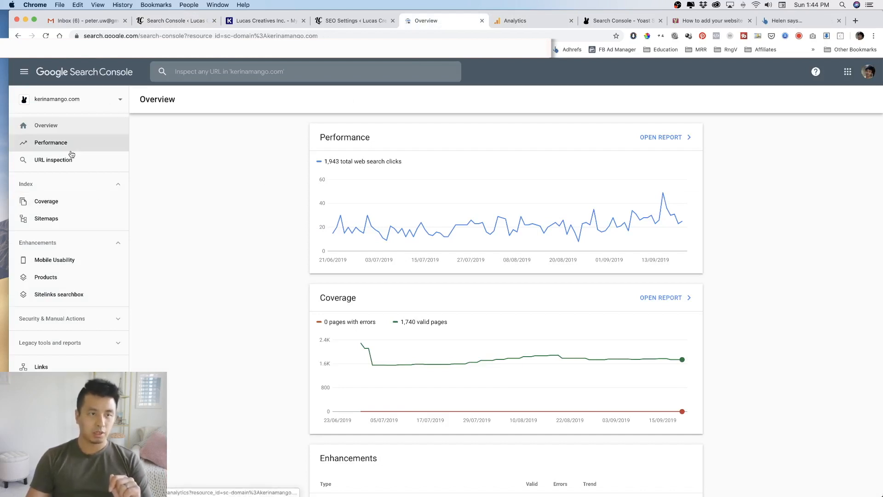
- Open the kerinamango.com Performance report (1.94K clicks, 137K impressions) and scroll its Queries table
{"action": "left_click", "coordinate": [50, 143]}
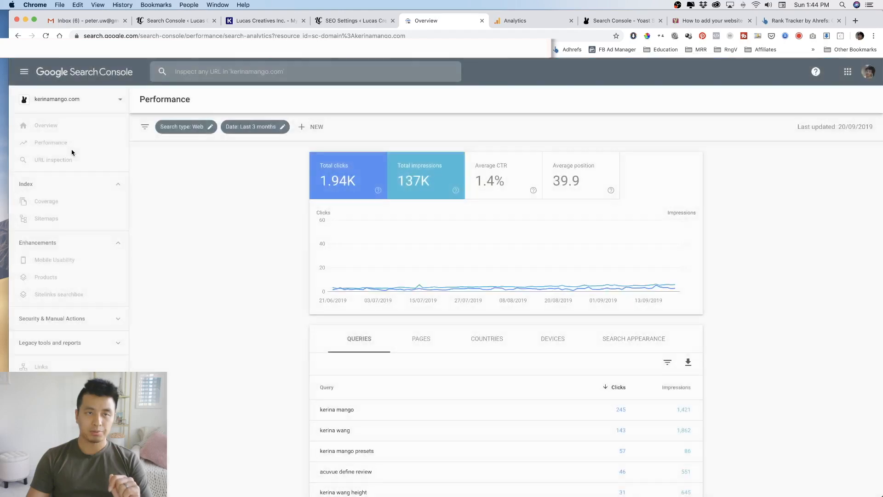
{"action": "scroll", "scroll_direction": "down", "scroll_amount": 3}
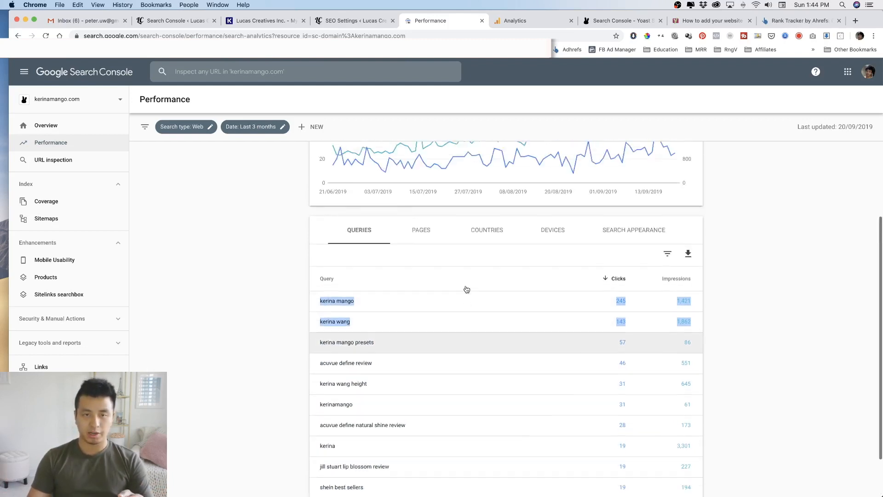
{"action": "scroll", "scroll_direction": "down", "scroll_amount": 3}
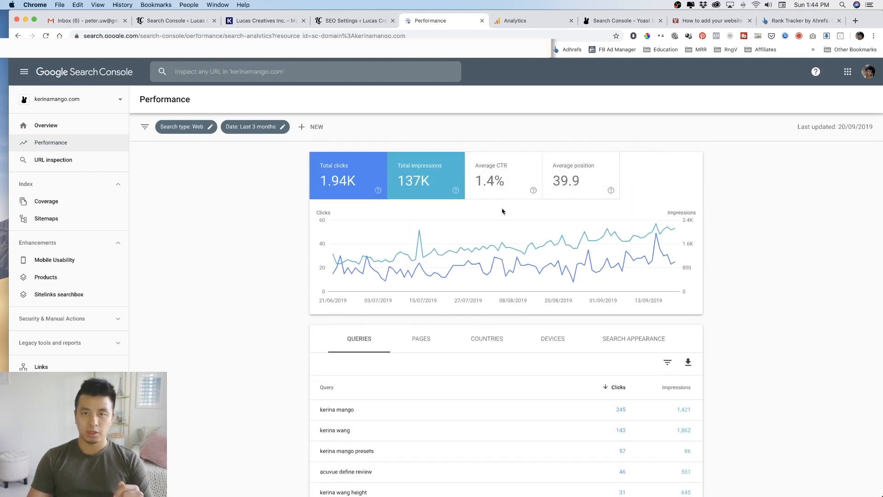
- Chart only the Average position metric in the Performance report
{"action": "left_click", "coordinate": [503, 175]}
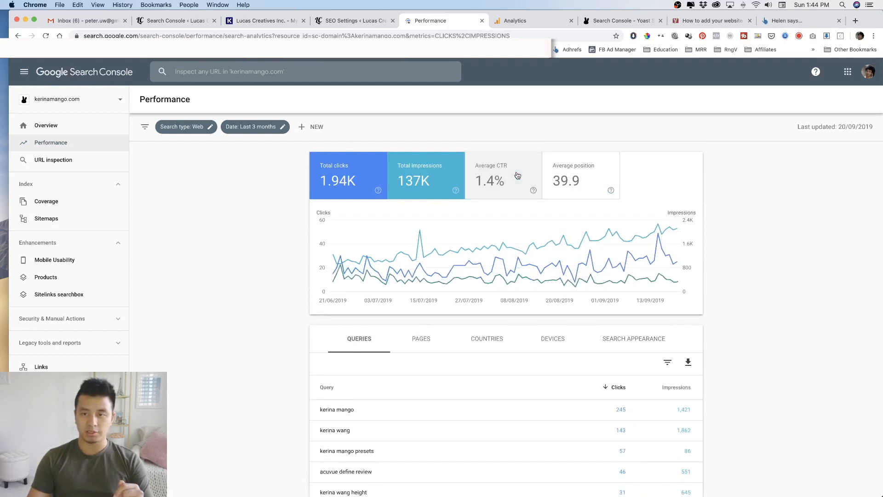
{"action": "left_click", "coordinate": [574, 175]}
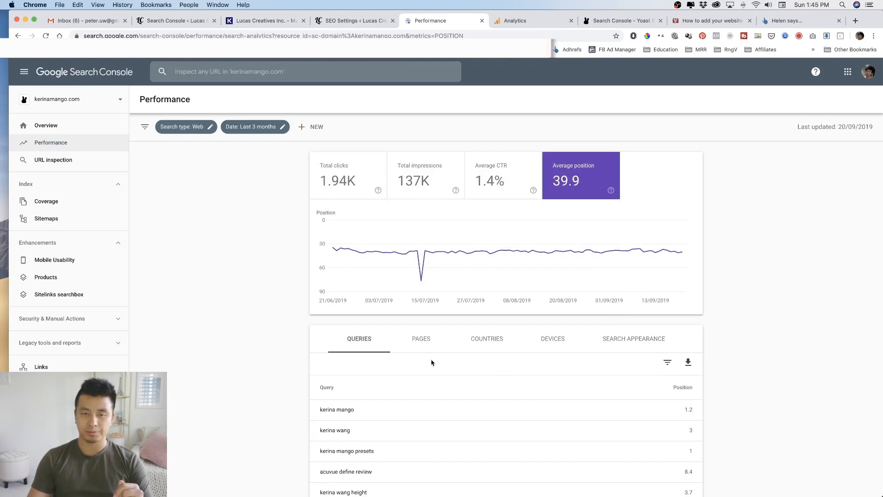
{"action": "scroll", "scroll_direction": "down", "scroll_amount": 3}
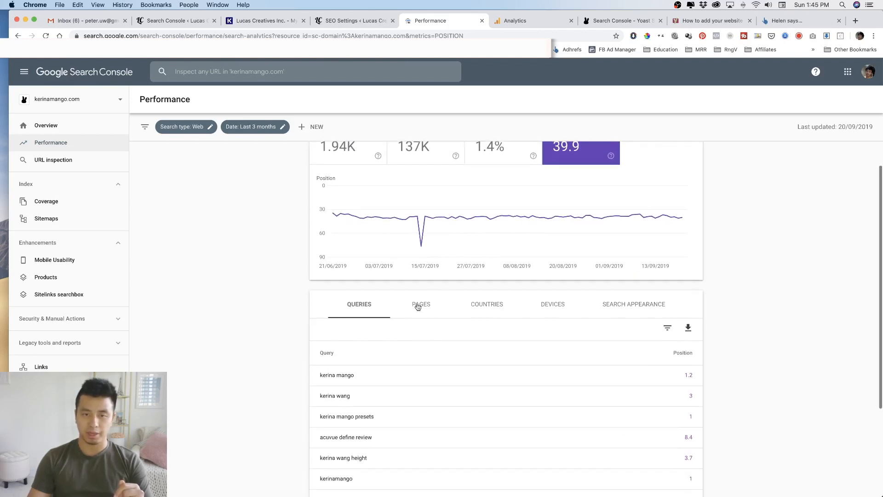
- List pages with their positions and filter to the Shein haul review page
{"action": "left_click", "coordinate": [421, 303]}
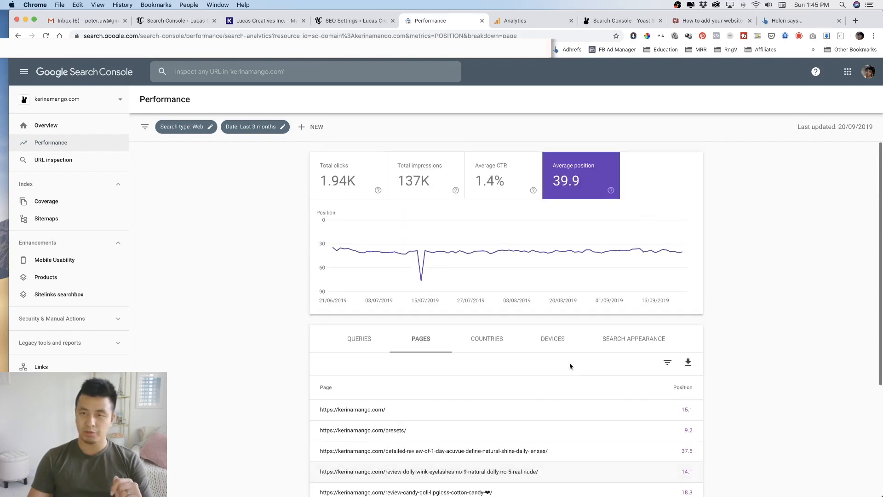
{"action": "scroll", "scroll_direction": "down", "scroll_amount": 3}
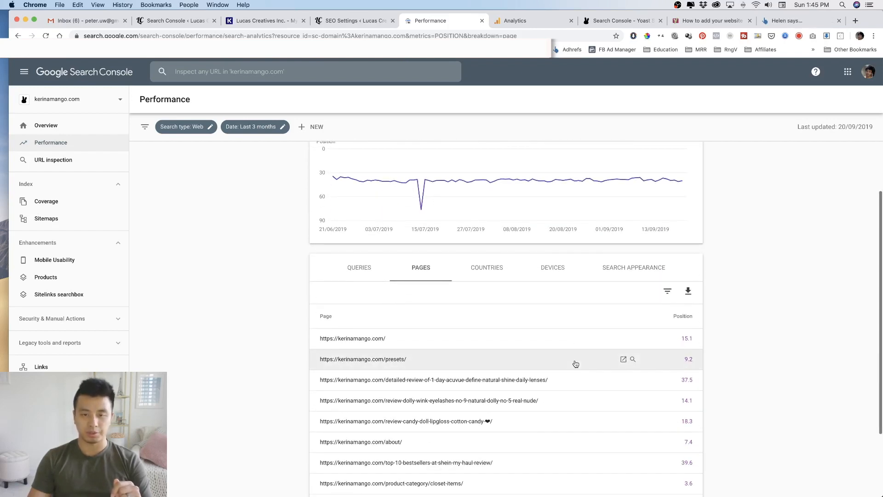
{"action": "scroll", "scroll_direction": "down", "scroll_amount": 3}
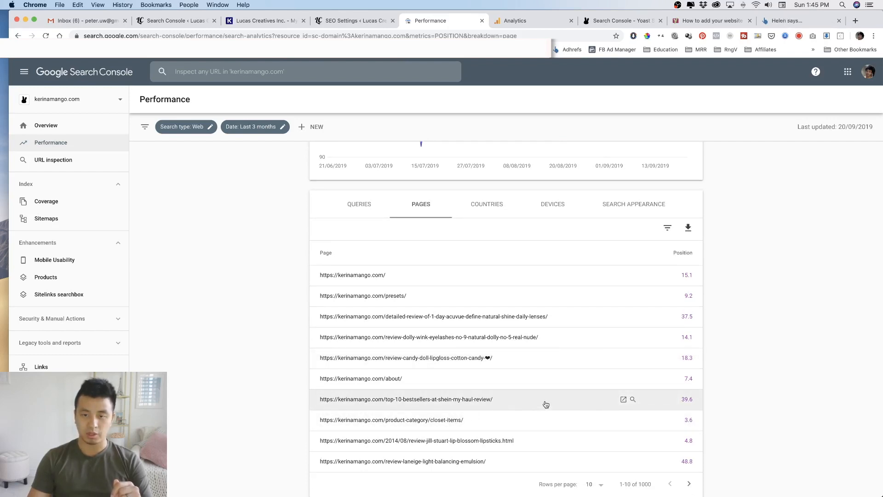
{"action": "left_click", "coordinate": [407, 399]}
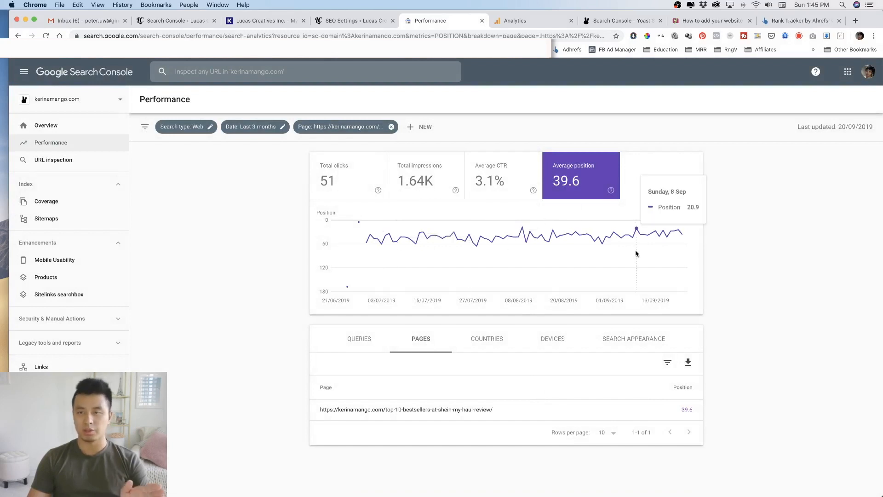
{"action": "mouse_move", "coordinate": [589, 296]}
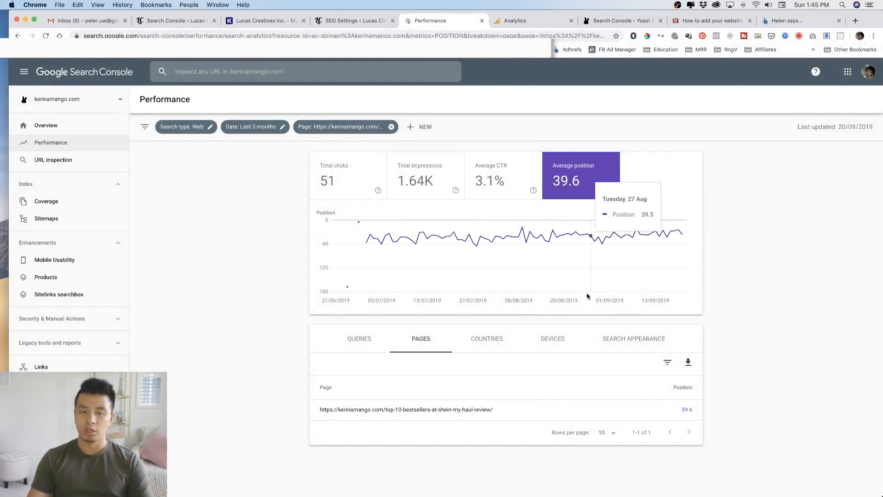
{"action": "mouse_move", "coordinate": [621, 190]}
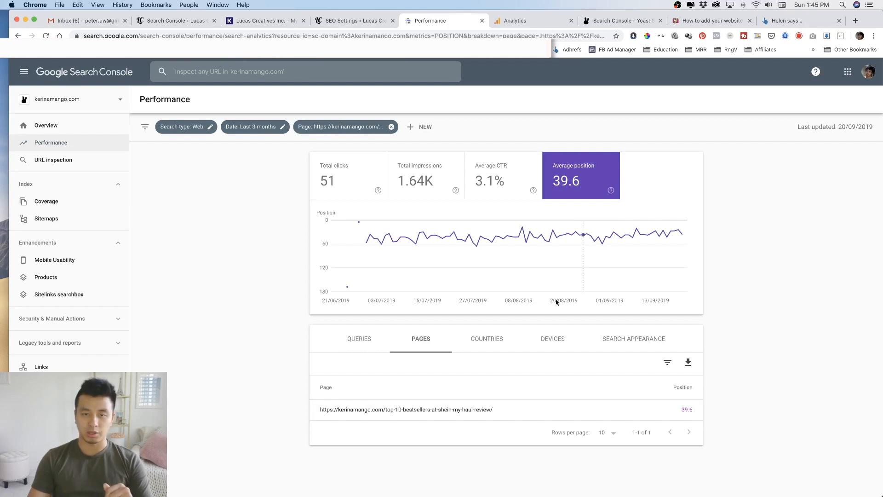
- Review the Shein haul page's Queries, Devices, Countries and Search Appearance breakdowns
{"action": "left_click", "coordinate": [359, 339]}
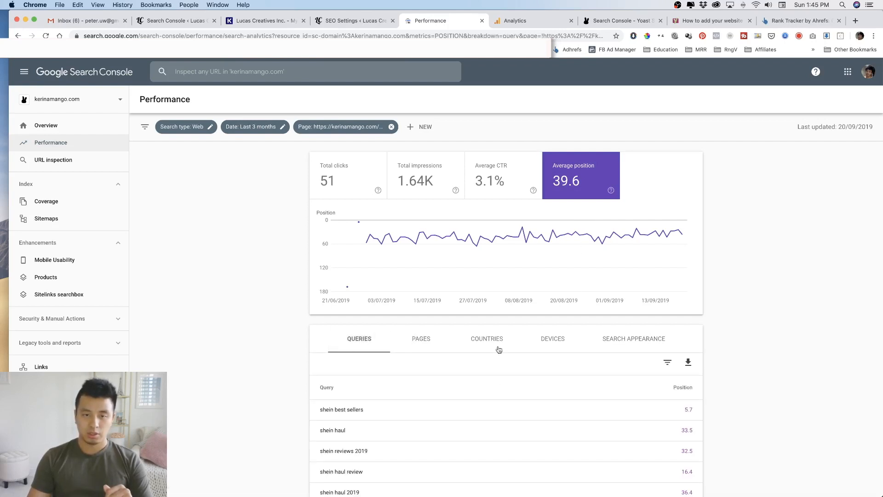
{"action": "left_click", "coordinate": [486, 338]}
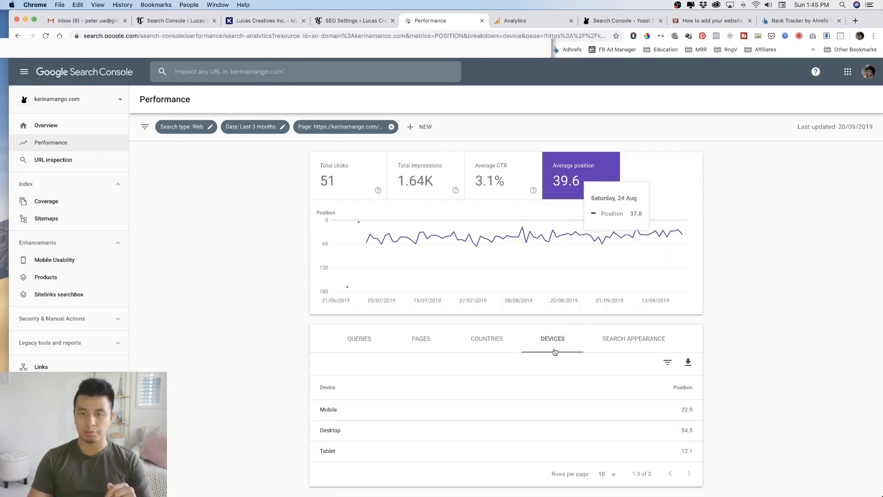
{"action": "left_click", "coordinate": [486, 339]}
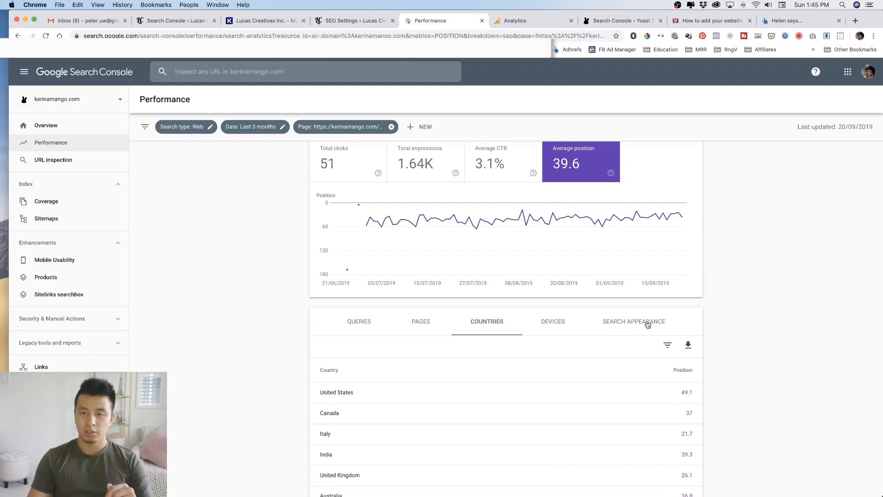
{"action": "left_click", "coordinate": [633, 322]}
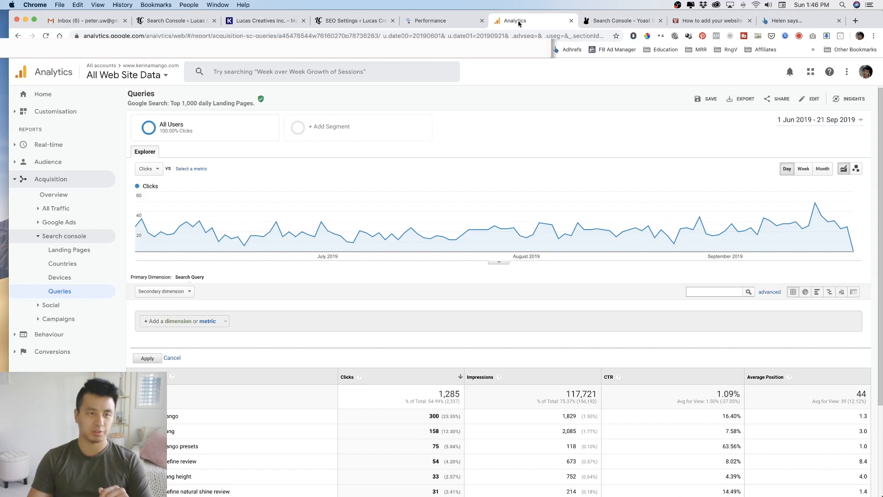
{"action": "mouse_move", "coordinate": [219, 249]}
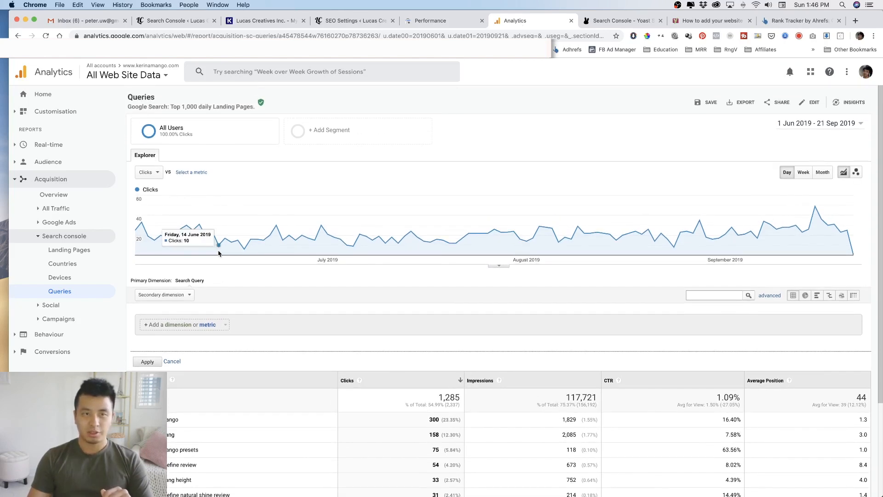
{"action": "mouse_move", "coordinate": [70, 250]}
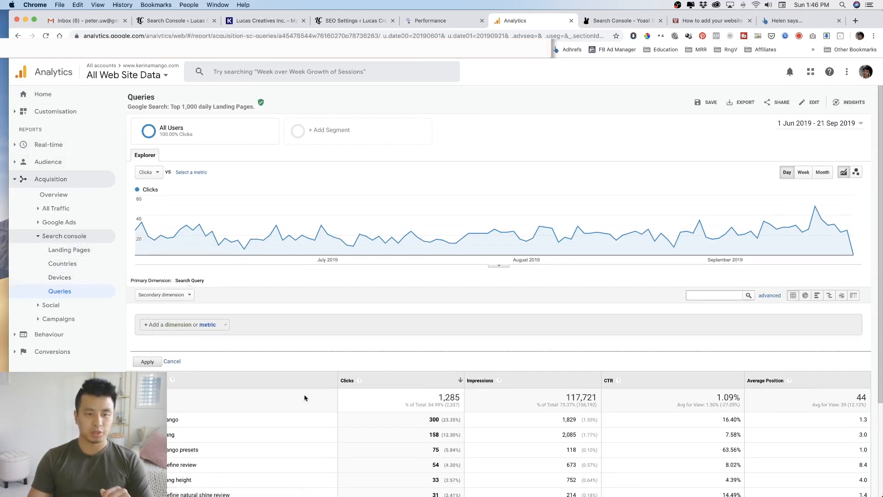
- Scroll Analytics' Search Console Queries report and add an advanced filter row above the table
{"action": "scroll", "scroll_direction": "down", "scroll_amount": 3}
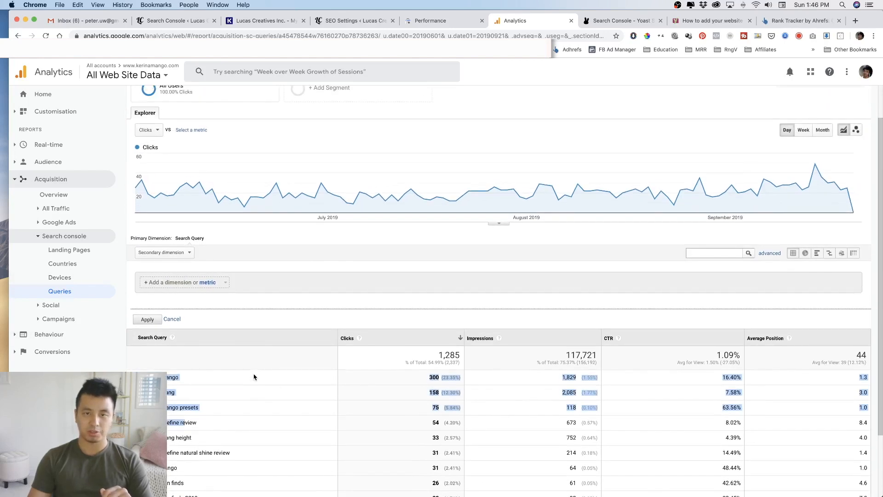
{"action": "scroll", "scroll_direction": "down", "scroll_amount": 3}
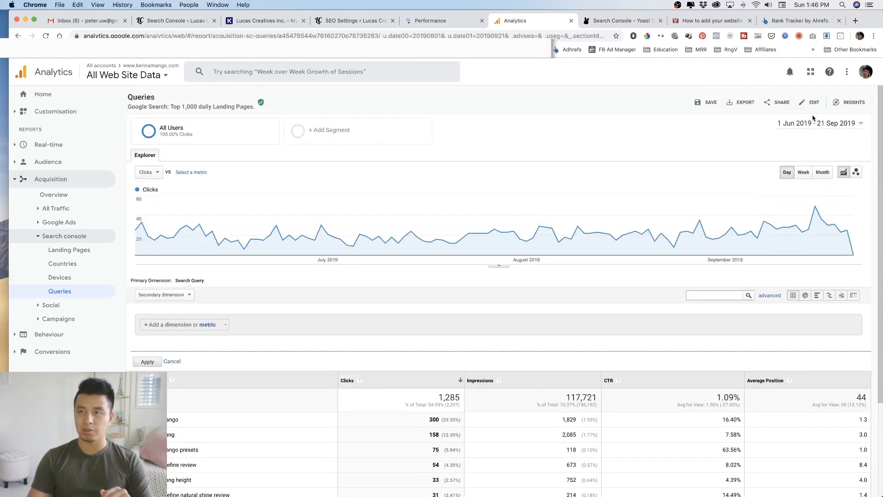
{"action": "left_click", "coordinate": [816, 123]}
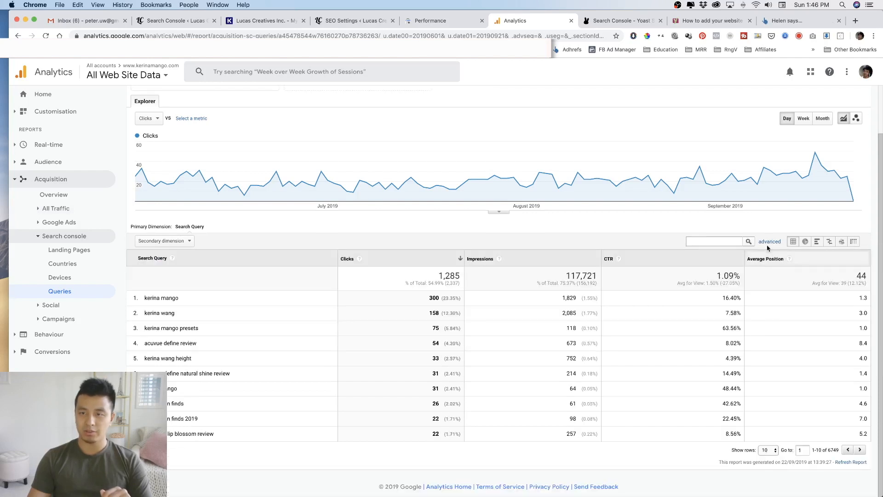
{"action": "left_click", "coordinate": [770, 241]}
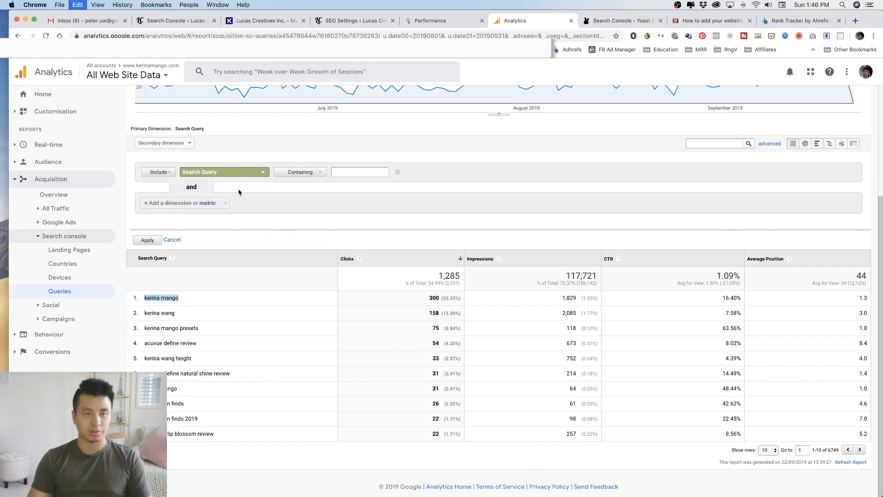
- Set the advanced filter to exclude search queries containing 'Keri'
{"action": "left_click", "coordinate": [158, 172]}
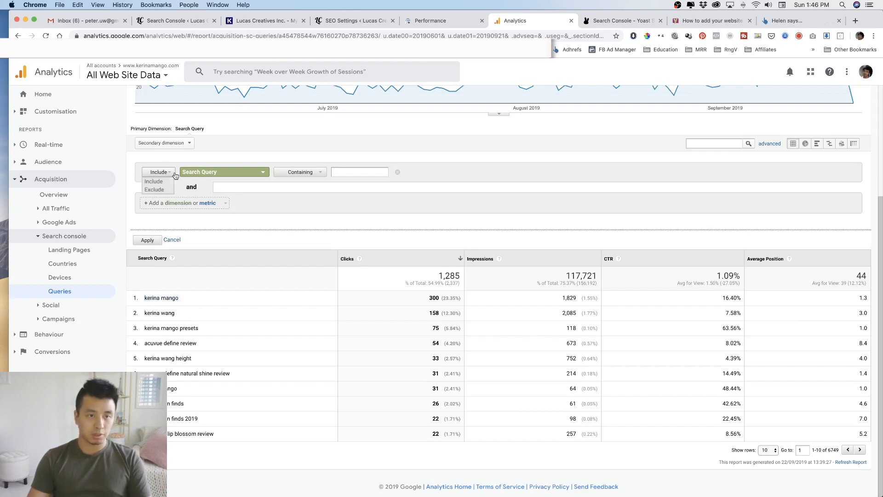
{"action": "left_click", "coordinate": [153, 189]}
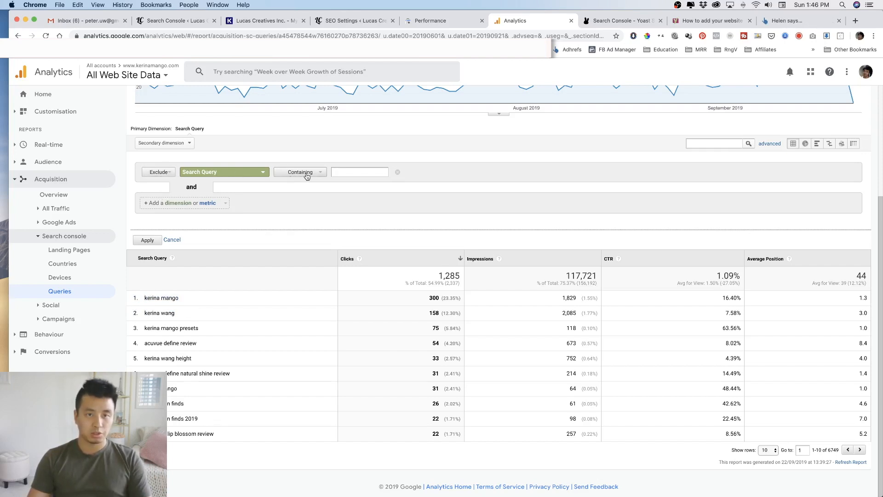
{"action": "type", "text": "Keri"}
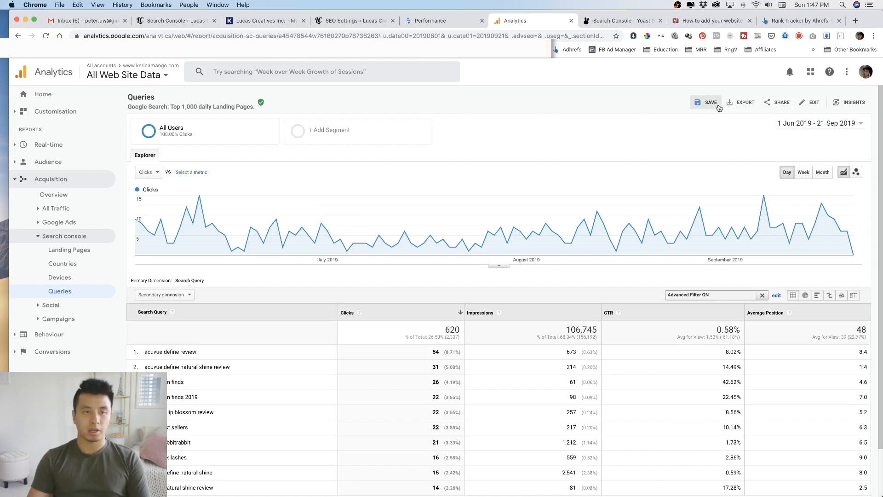
- Save the filtered Queries report under the name 'Organic Queries - No Self Brand Words'
{"action": "left_click", "coordinate": [711, 102]}
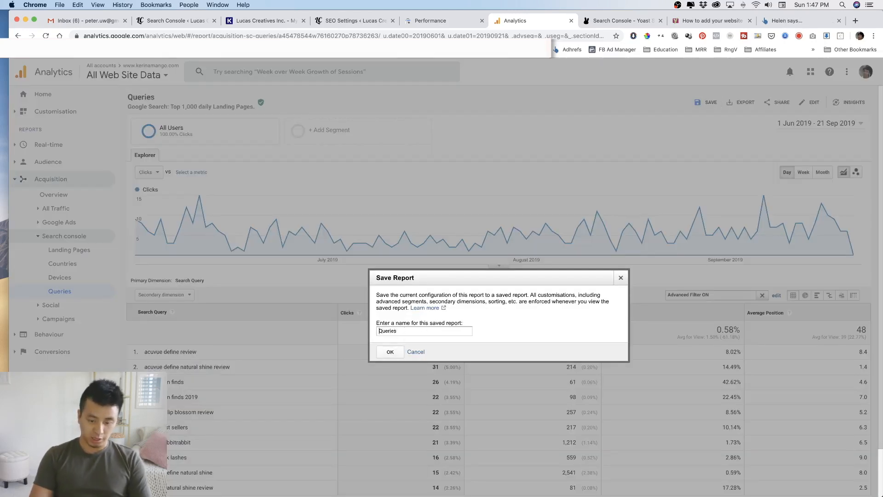
{"action": "type", "text": "Orga"}
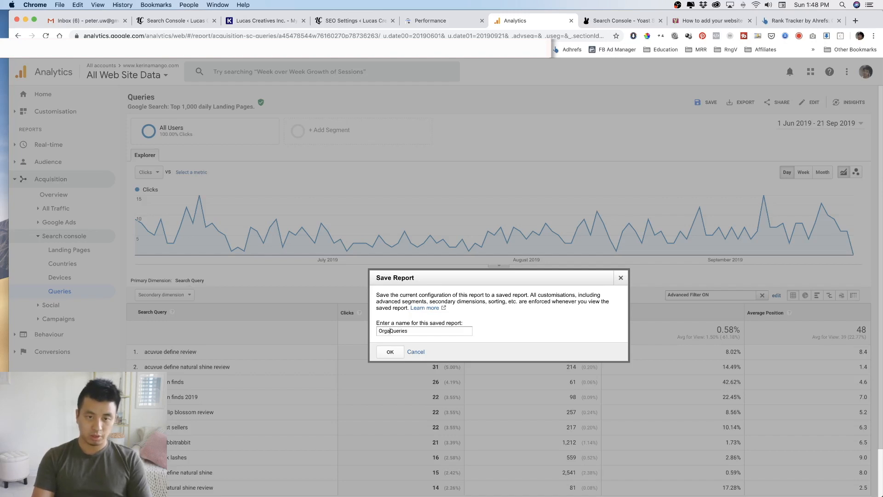
{"action": "type", "text": "Organic Queries - No Brand W"}
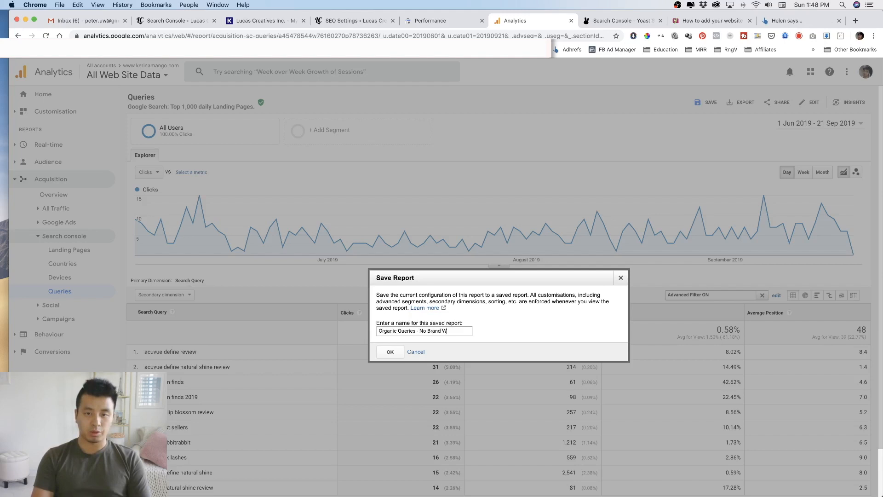
{"action": "type", "text": "ords"}
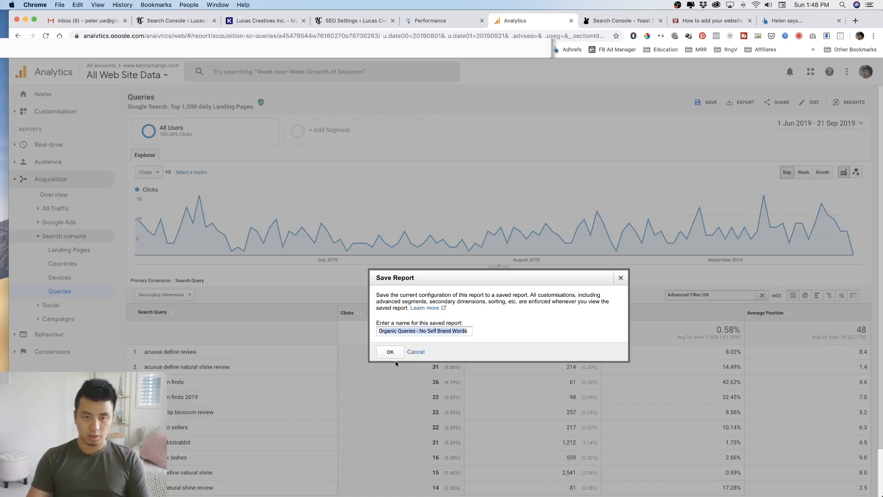
{"action": "left_click", "coordinate": [389, 351]}
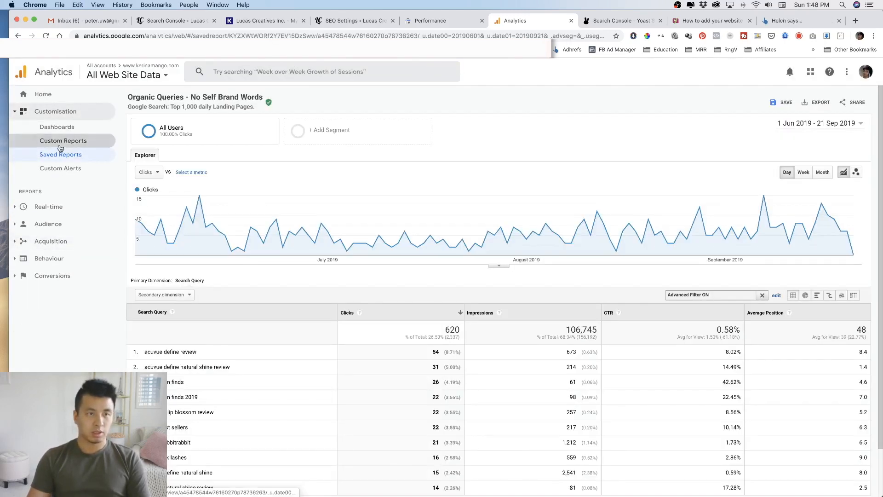
- Open Customisation > Saved Reports to list the five saved reports
{"action": "left_click", "coordinate": [60, 155]}
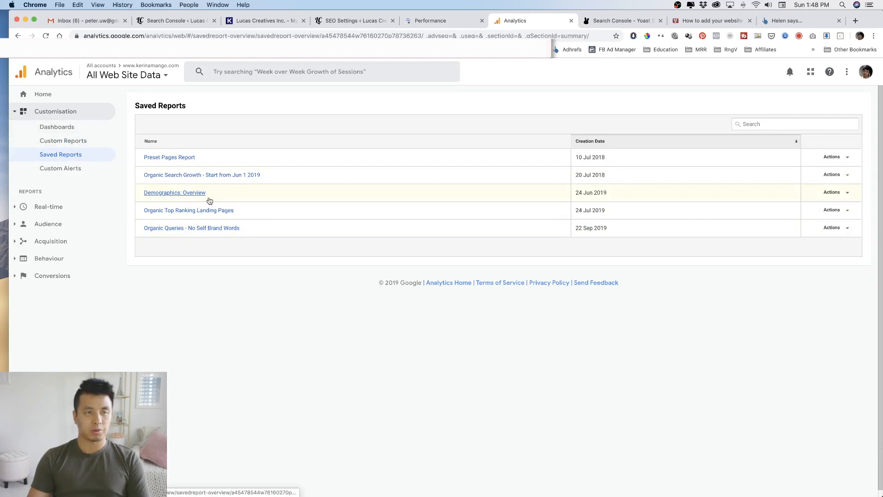
{"action": "mouse_move", "coordinate": [217, 198]}
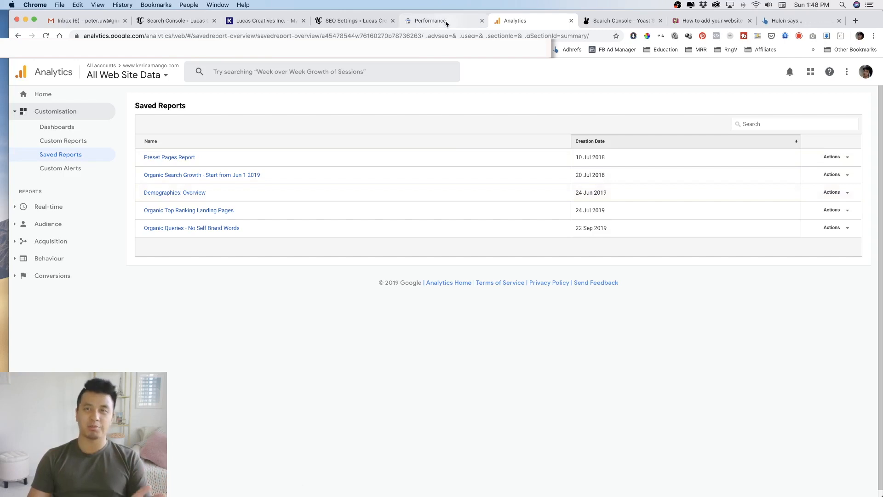
{"action": "mouse_move", "coordinate": [431, 21]}
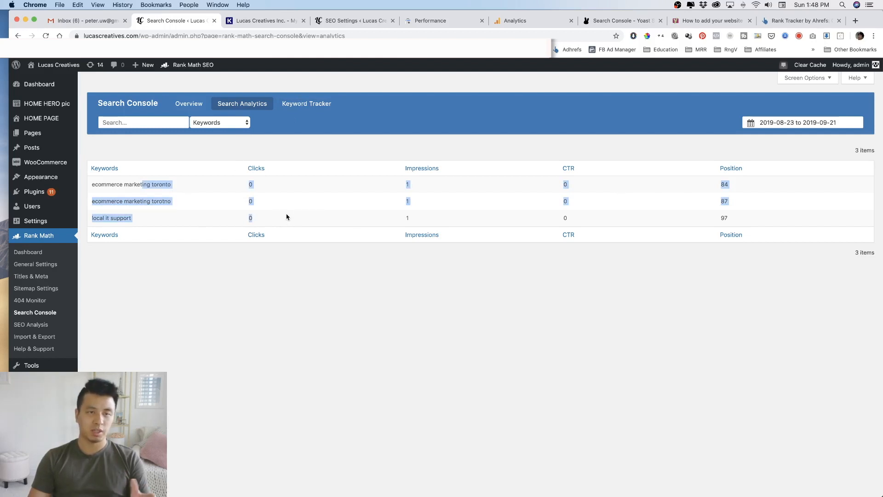
{"action": "mouse_move", "coordinate": [288, 263]}
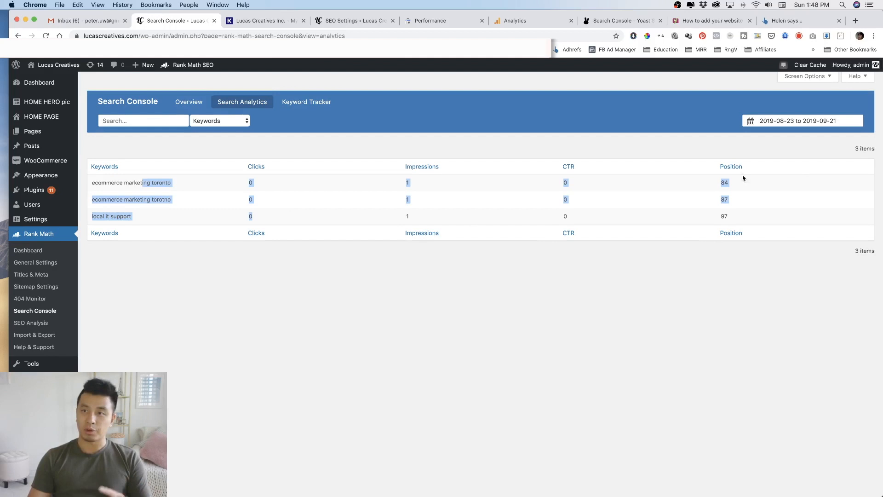
- Review Rank Math's keyword positions (84, 87, 97), check the date picker, then return to Analytics
{"action": "left_click", "coordinate": [802, 120]}
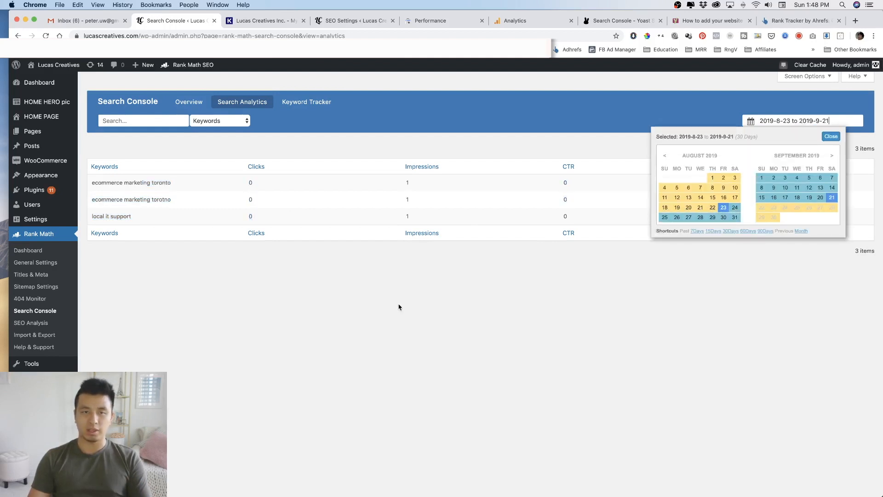
{"action": "left_click", "coordinate": [830, 136]}
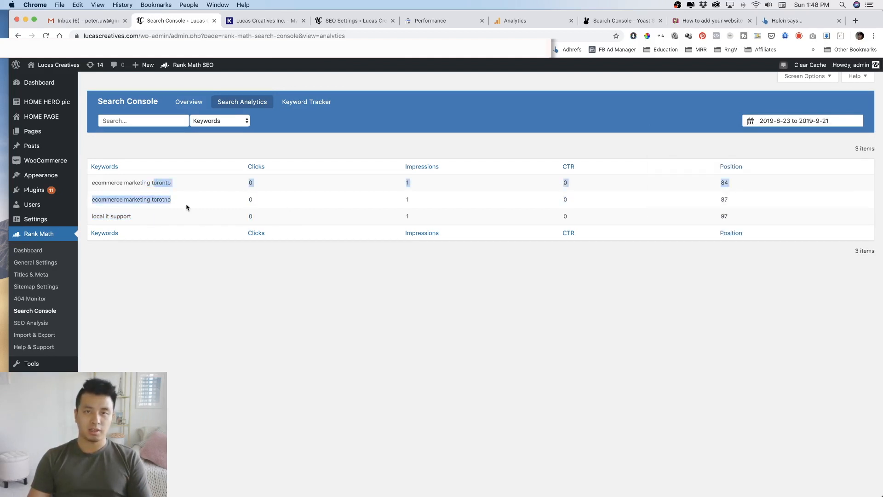
{"action": "mouse_move", "coordinate": [228, 215]}
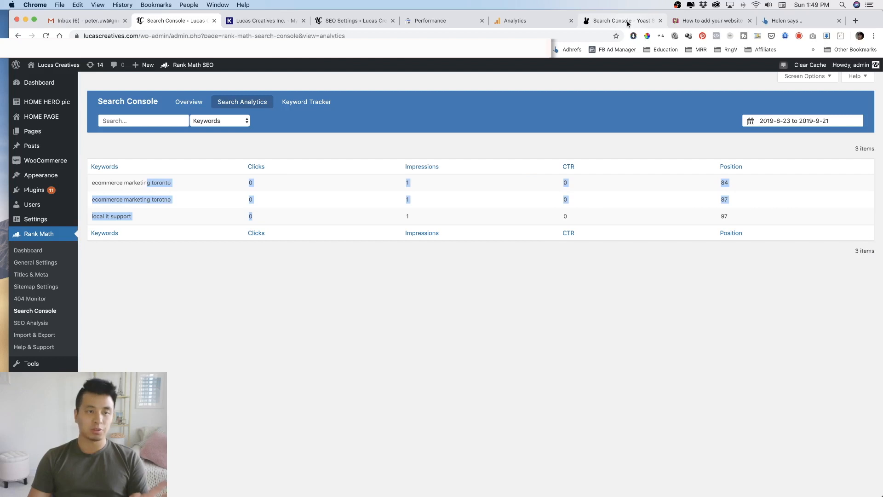
{"action": "left_click", "coordinate": [531, 20]}
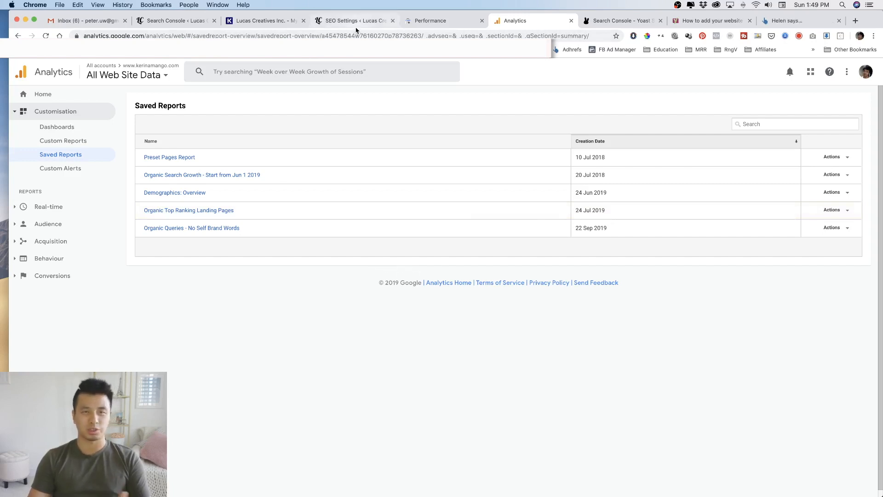
- Go to Rank Math's Search Console settings and request a Google authorization code
{"action": "left_click", "coordinate": [355, 20]}
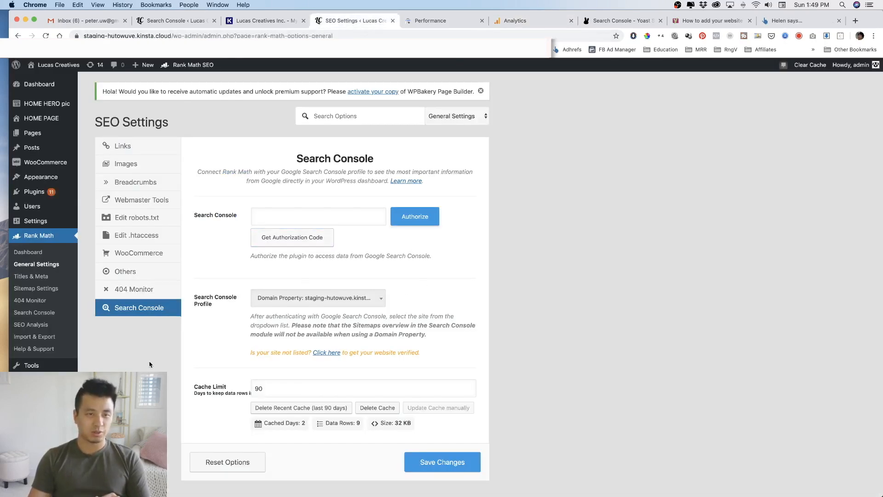
{"action": "left_click", "coordinate": [317, 216]}
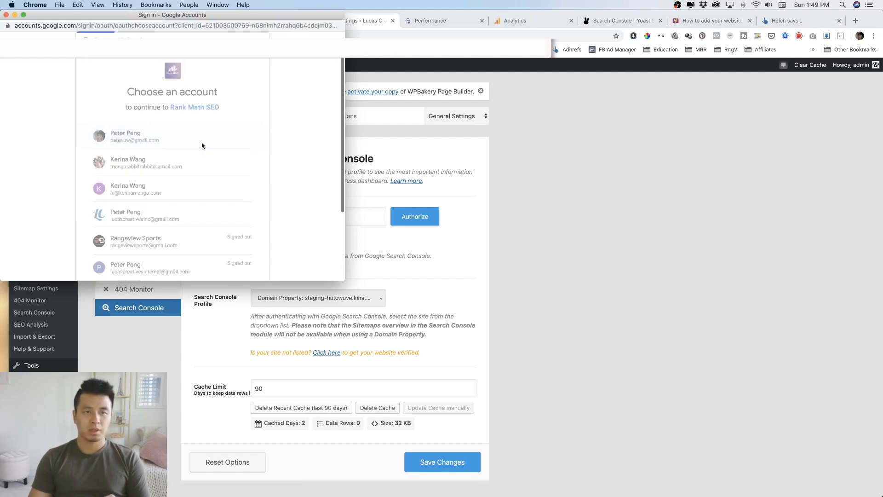
- Choose the first Google account and allow Rank Math SEO access
{"action": "left_click", "coordinate": [125, 136]}
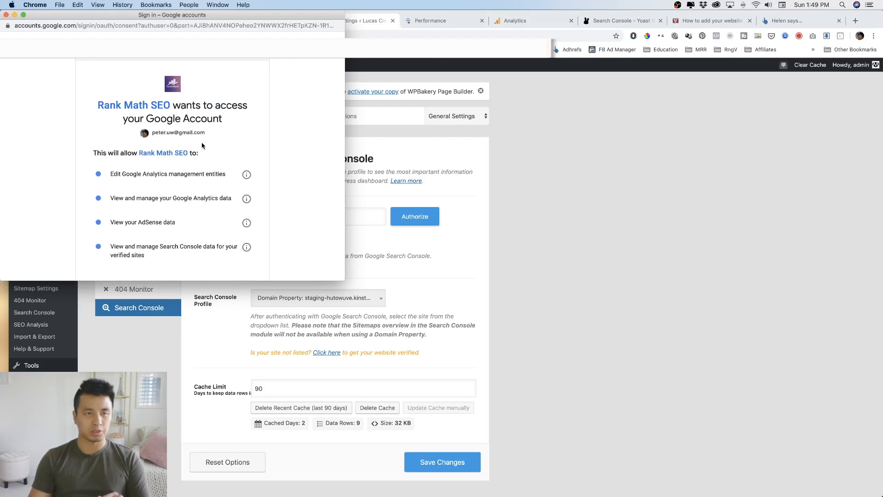
{"action": "scroll", "scroll_direction": "down", "scroll_amount": 3}
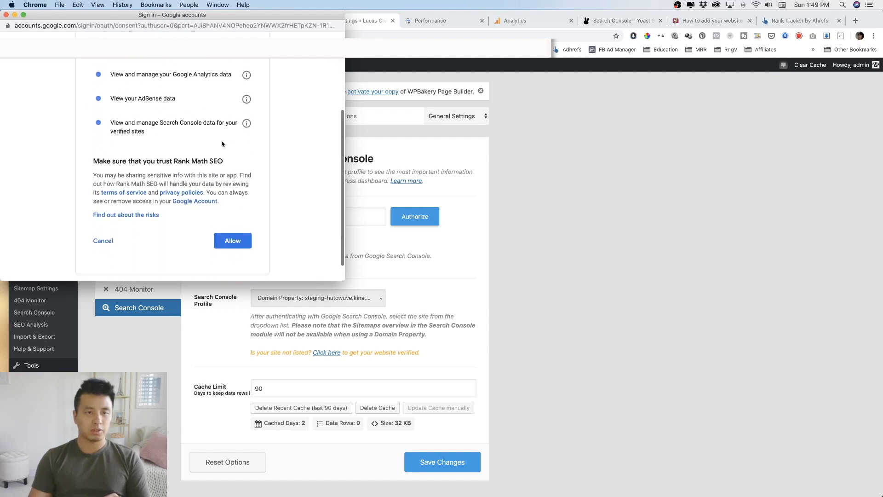
{"action": "scroll", "scroll_direction": "down", "scroll_amount": 3}
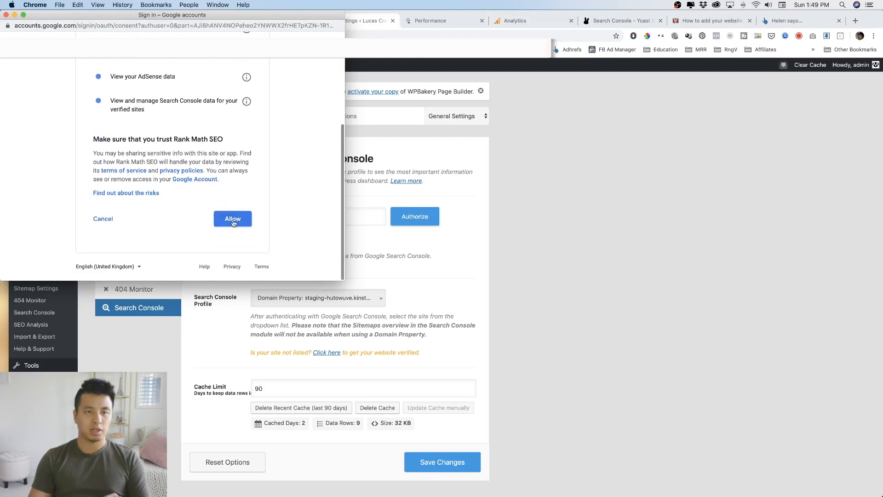
{"action": "left_click", "coordinate": [233, 219]}
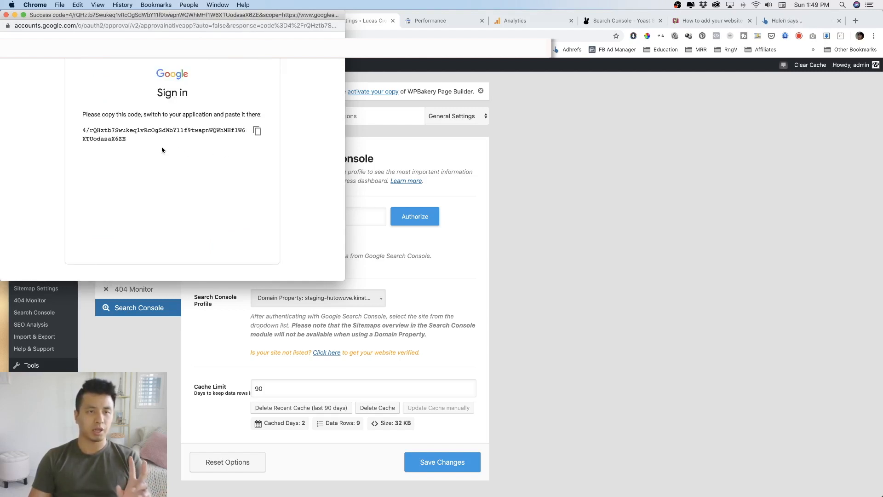
- Authorize Rank Math with the copied code, then show Search Console's property list
{"action": "left_click", "coordinate": [257, 131]}
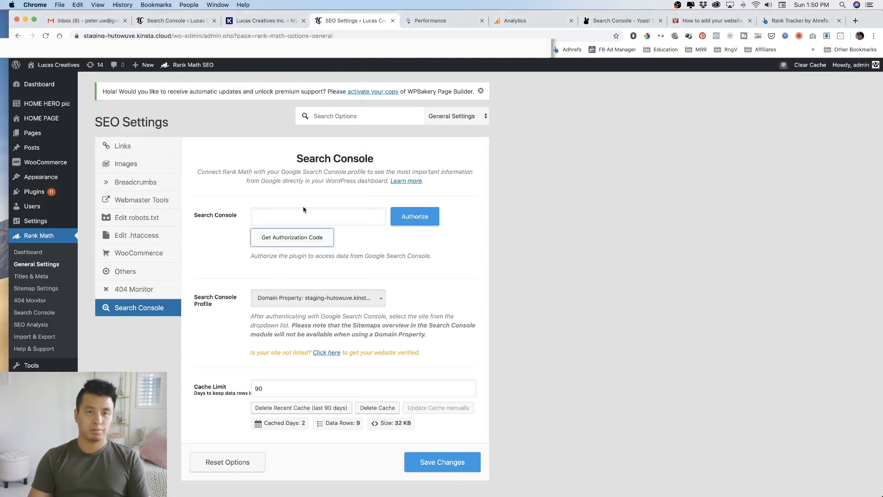
{"action": "left_click", "coordinate": [415, 216]}
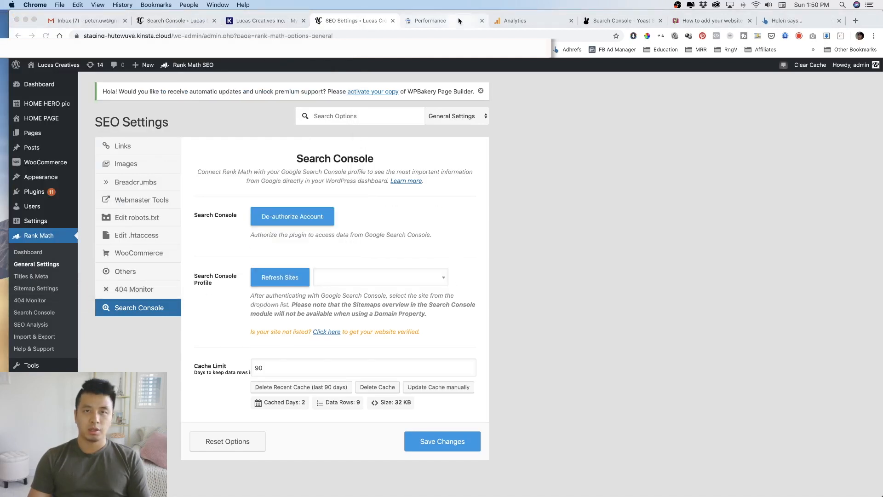
{"action": "left_click", "coordinate": [429, 21]}
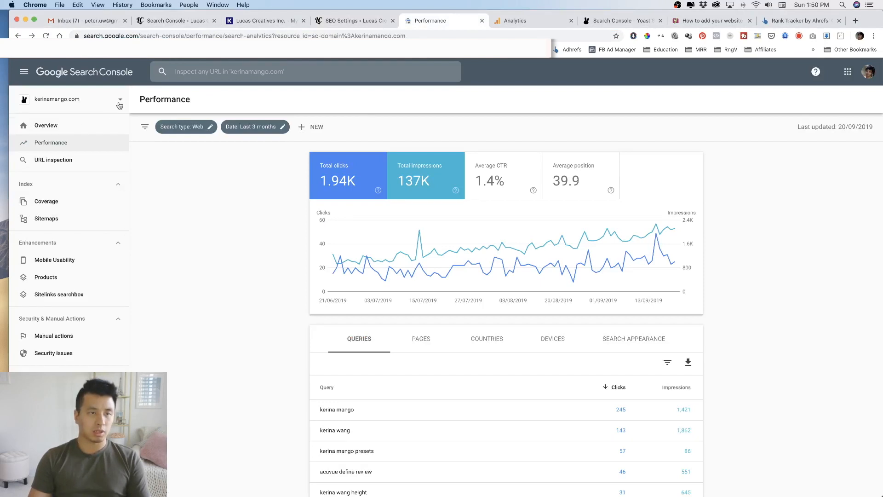
{"action": "left_click", "coordinate": [119, 100]}
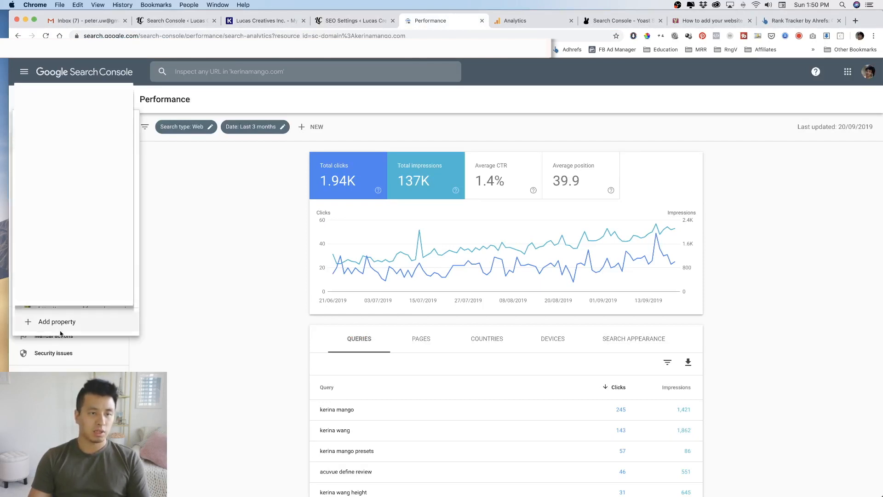
- Start adding a Domain property, entering 'mywebsite.com' and continuing
{"action": "left_click", "coordinate": [56, 322]}
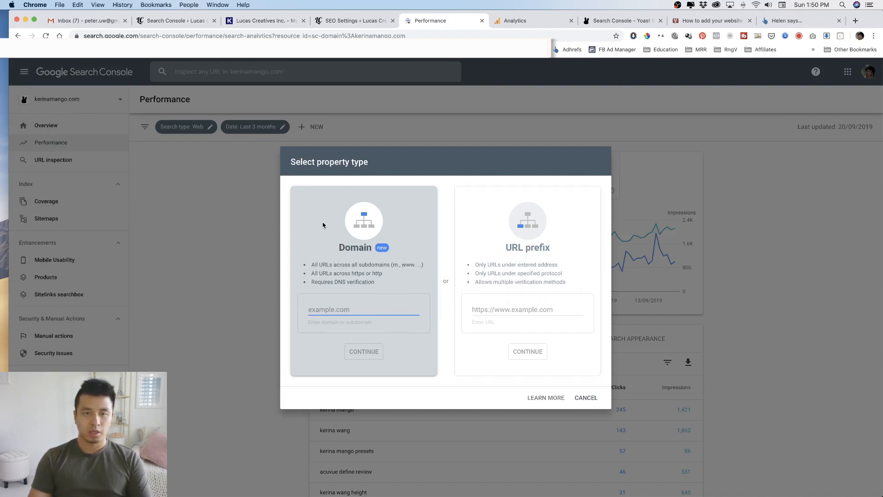
{"action": "triple_click", "coordinate": [329, 162]}
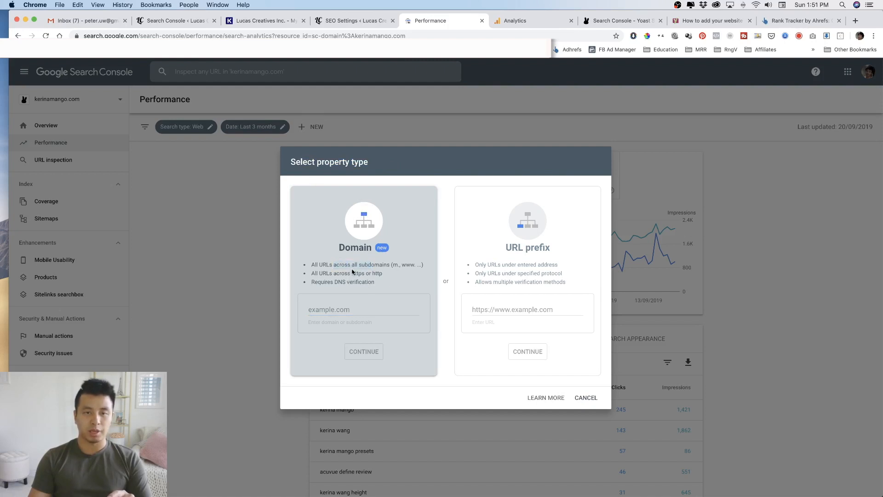
{"action": "type", "text": "mywebsite.com"}
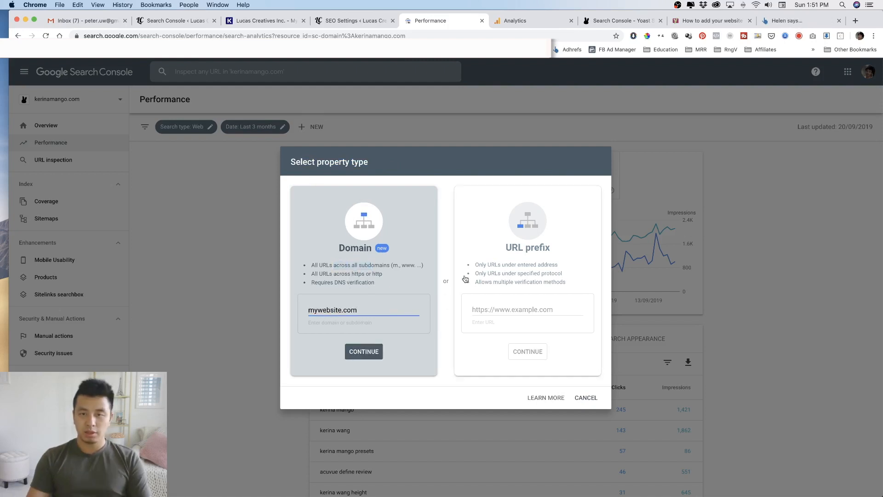
{"action": "left_click", "coordinate": [527, 309]}
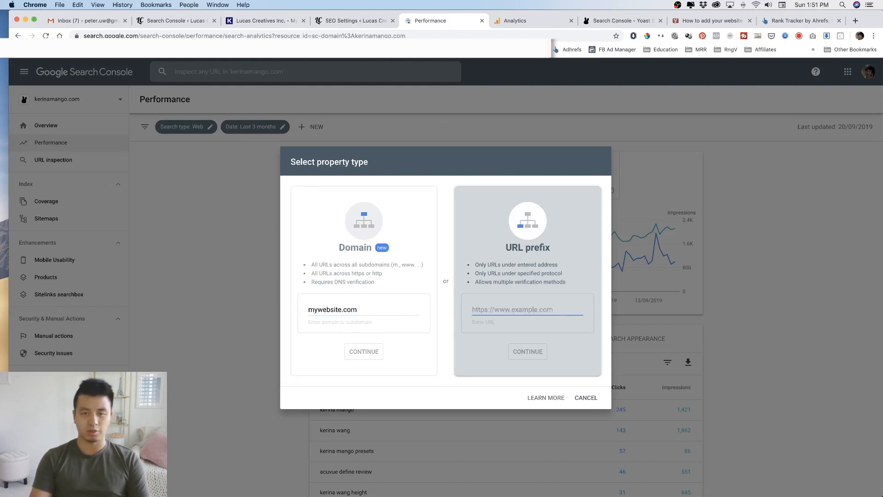
- Try sample addresses in the URL prefix option of the property type dialog
{"action": "type", "text": "htt"}
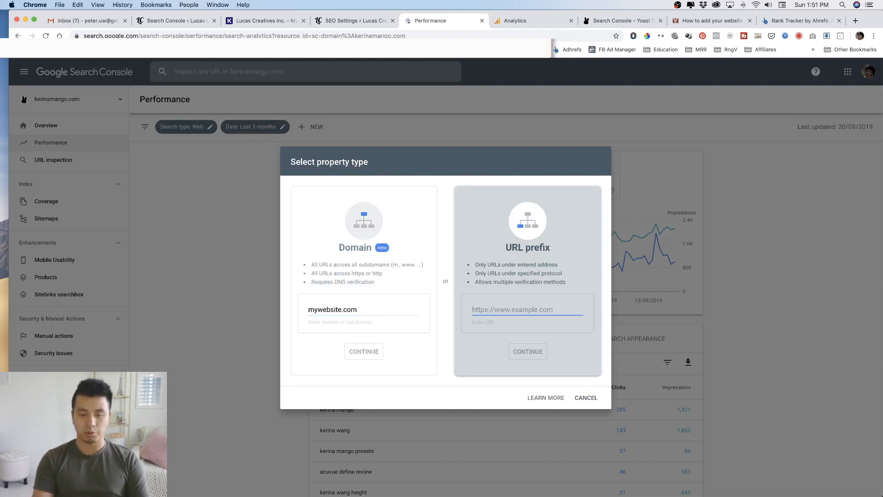
{"action": "type", "text": "usa."}
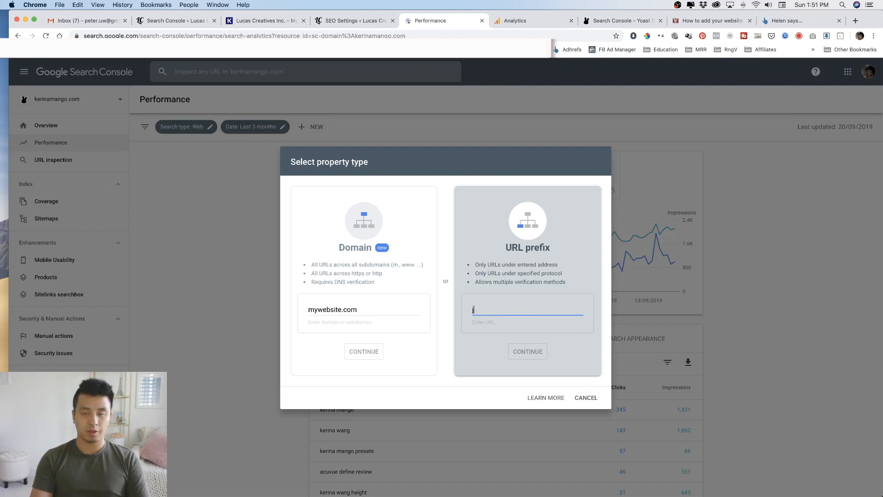
{"action": "type", "text": "uk.ikd"}
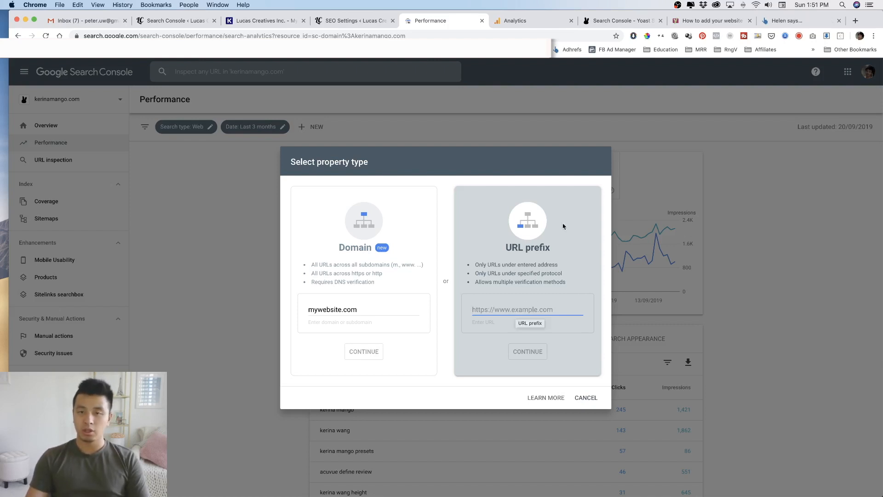
{"action": "mouse_move", "coordinate": [514, 296]}
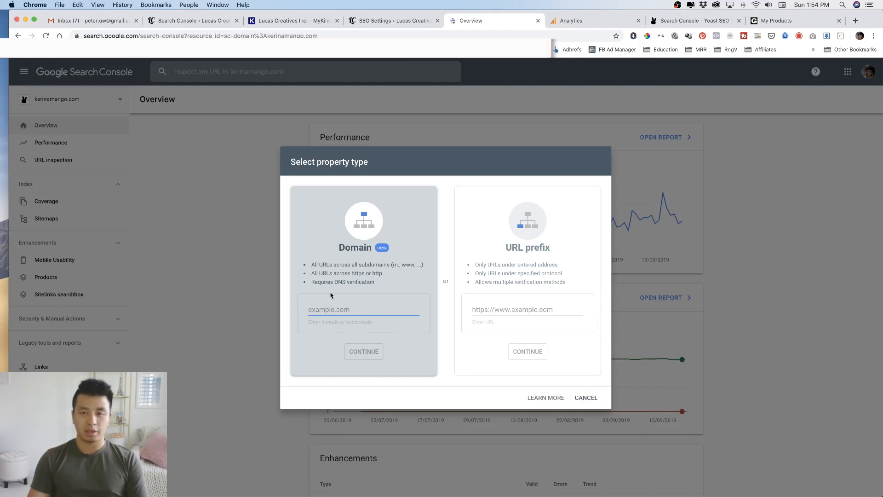
{"action": "mouse_move", "coordinate": [364, 296]}
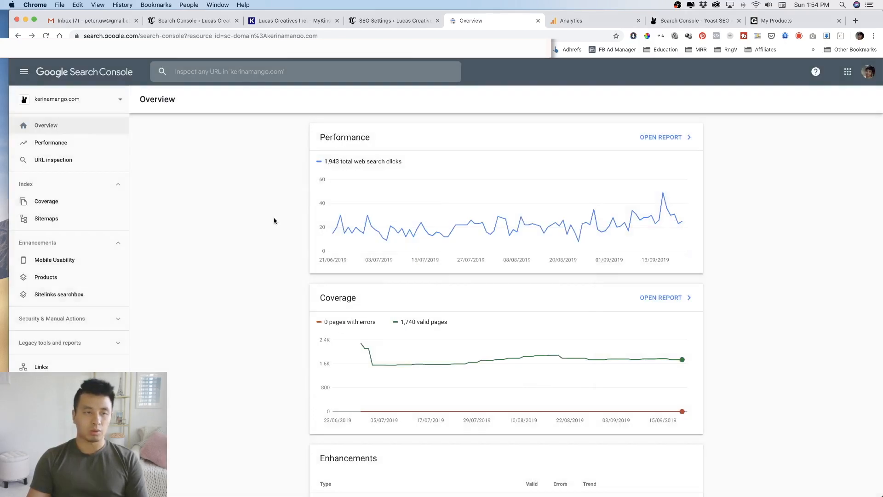
{"action": "mouse_move", "coordinate": [546, 118]}
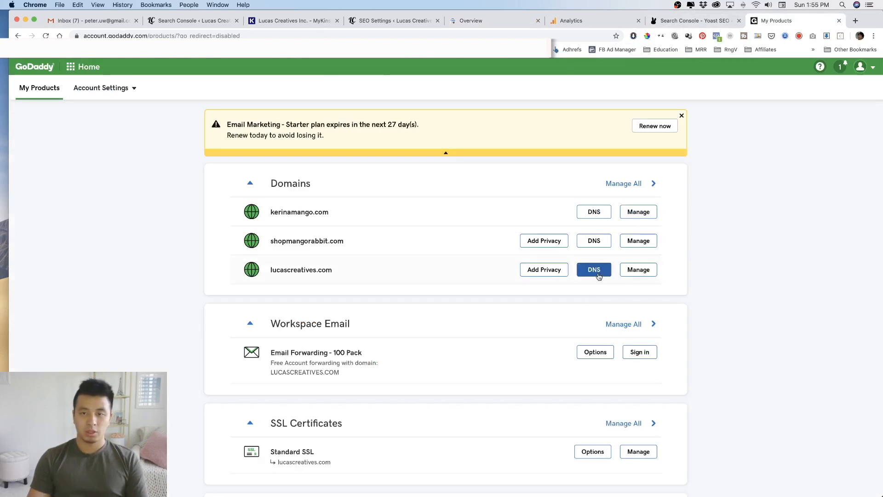
- Open lucascreatives.com's DNS Management page and scroll to its Records table
{"action": "left_click", "coordinate": [593, 269]}
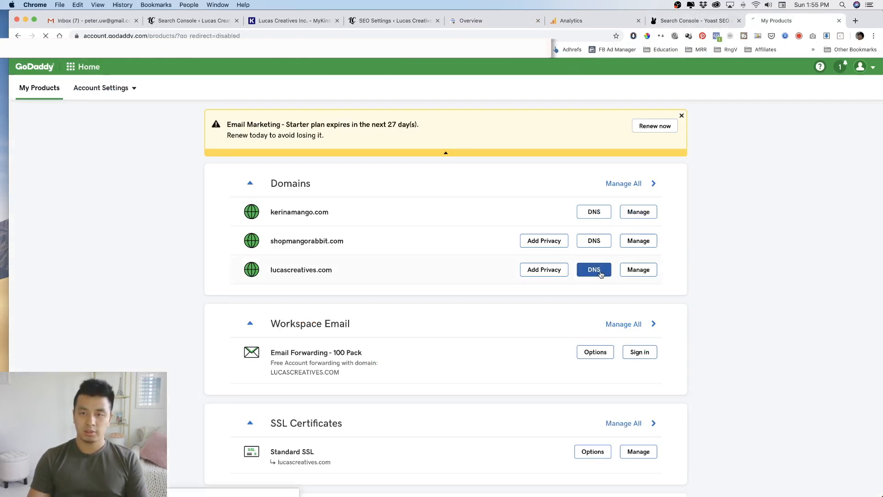
{"action": "left_click", "coordinate": [593, 269]}
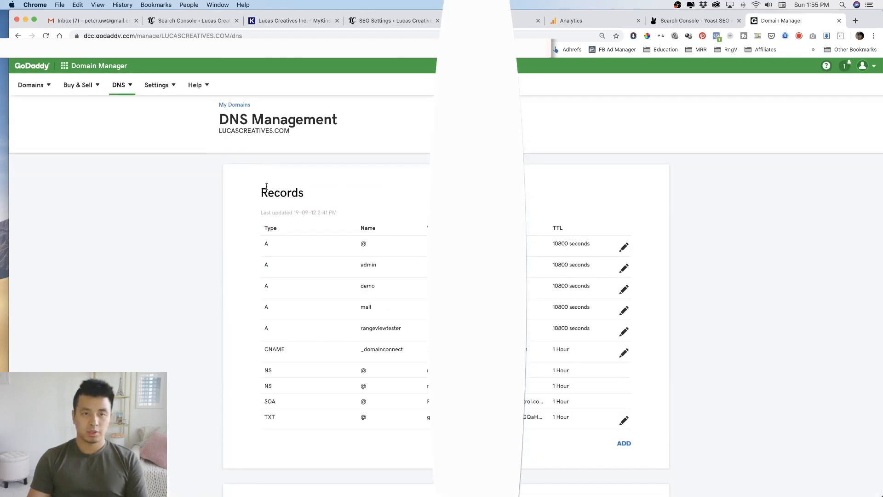
{"action": "scroll", "scroll_direction": "down", "scroll_amount": 3}
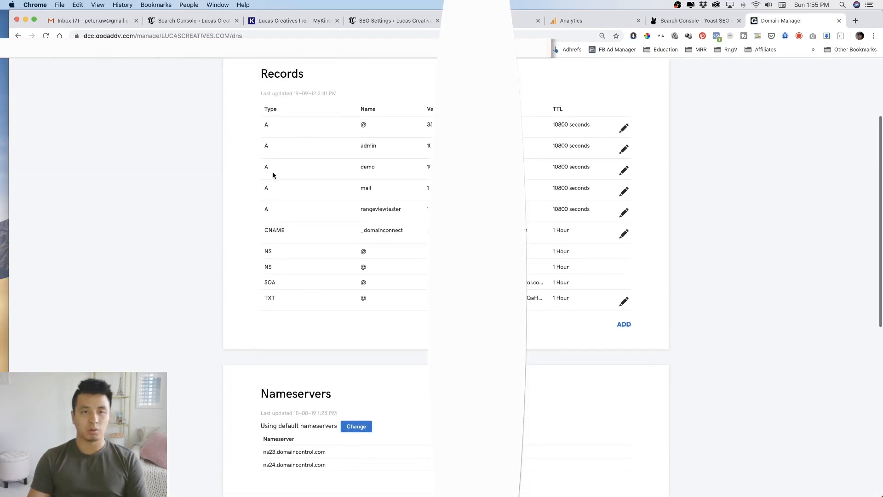
{"action": "mouse_move", "coordinate": [353, 262]}
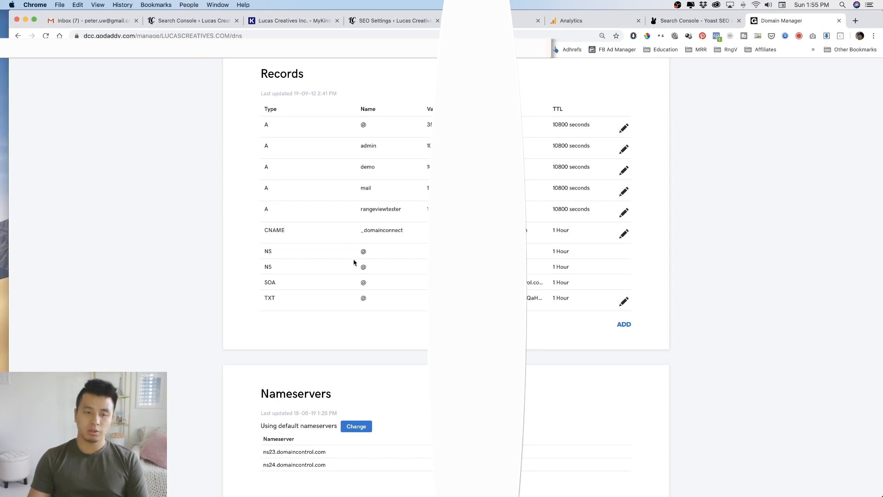
{"action": "mouse_move", "coordinate": [268, 312]}
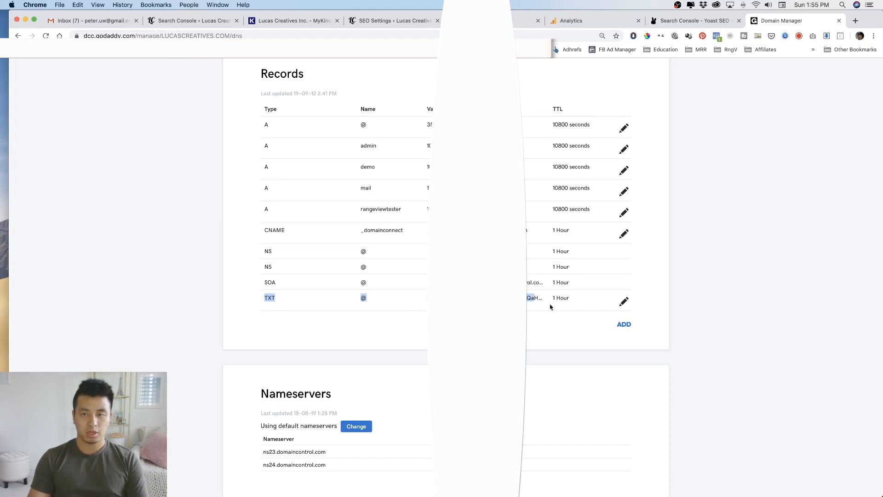
- Start a new TXT record for lucascreatives.com with host '@'
{"action": "left_click", "coordinate": [624, 324]}
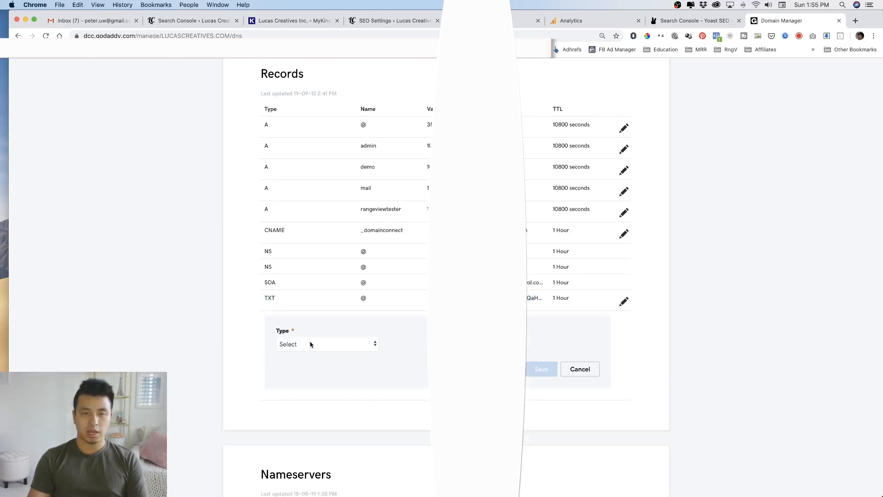
{"action": "left_click", "coordinate": [327, 343]}
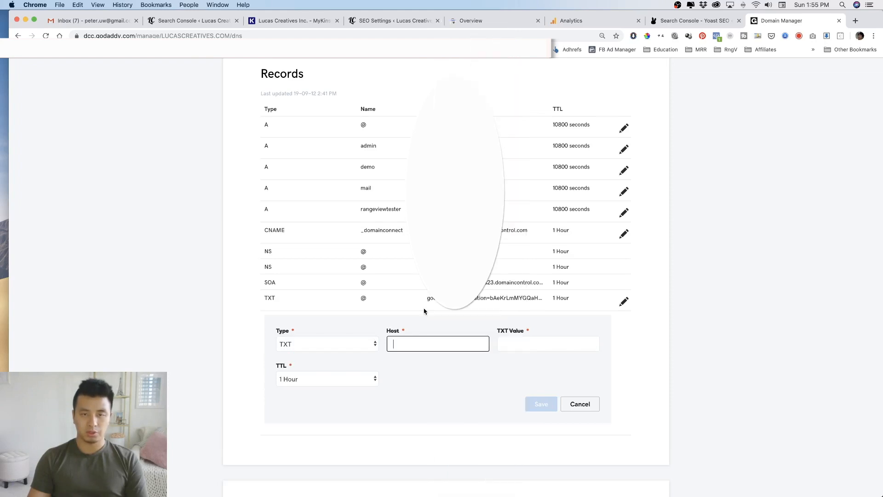
{"action": "scroll", "scroll_direction": "down", "scroll_amount": 3}
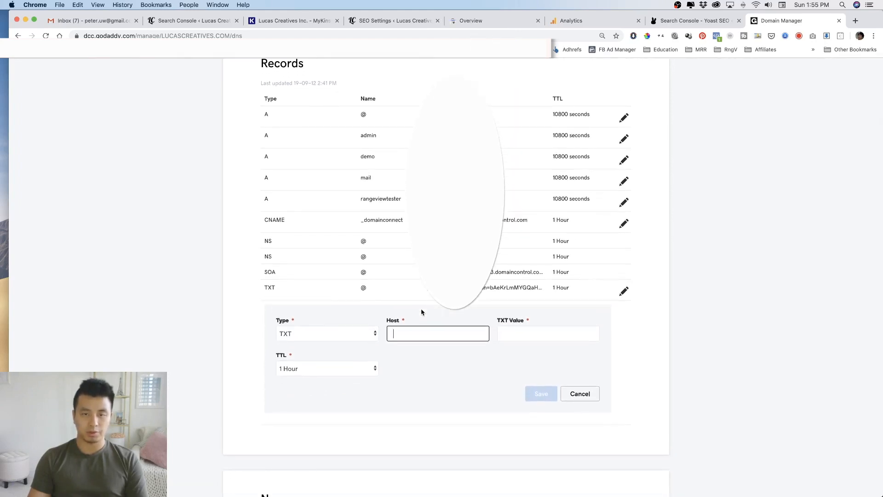
{"action": "mouse_move", "coordinate": [419, 316]}
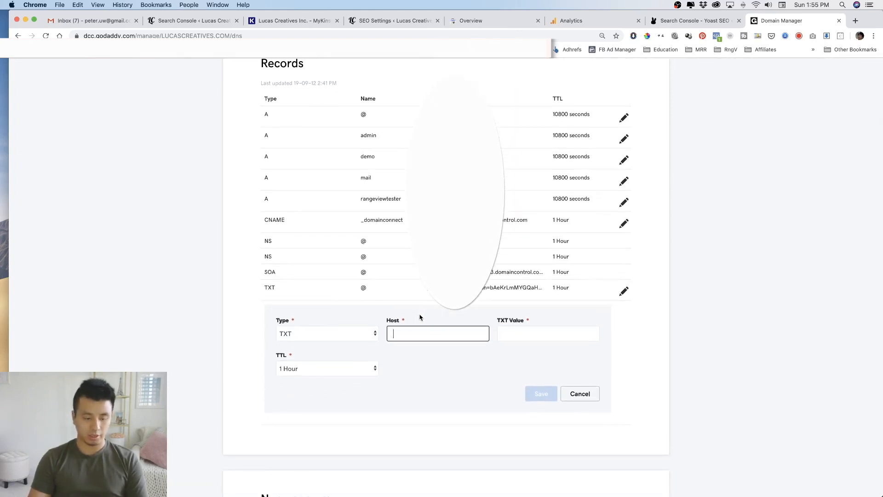
{"action": "type", "text": "@"}
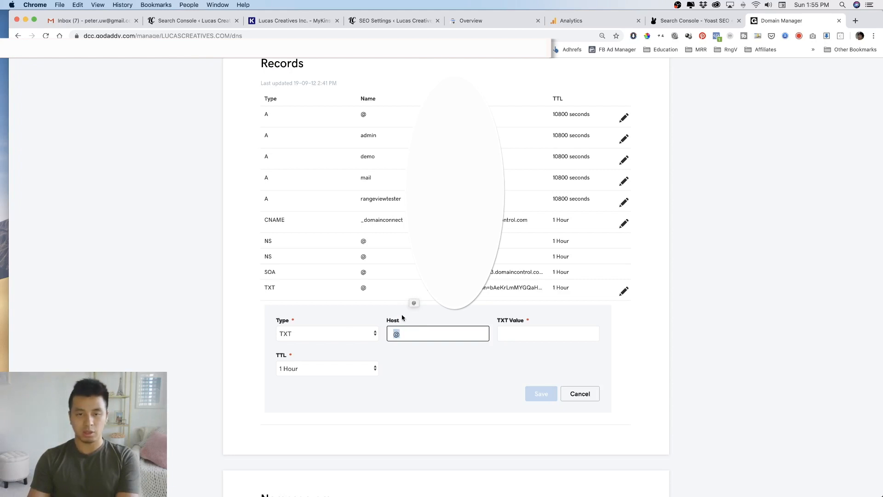
- Clear the host, try the TXT value field, cancel the record, and switch to MyKinsta
{"action": "left_click", "coordinate": [438, 334]}
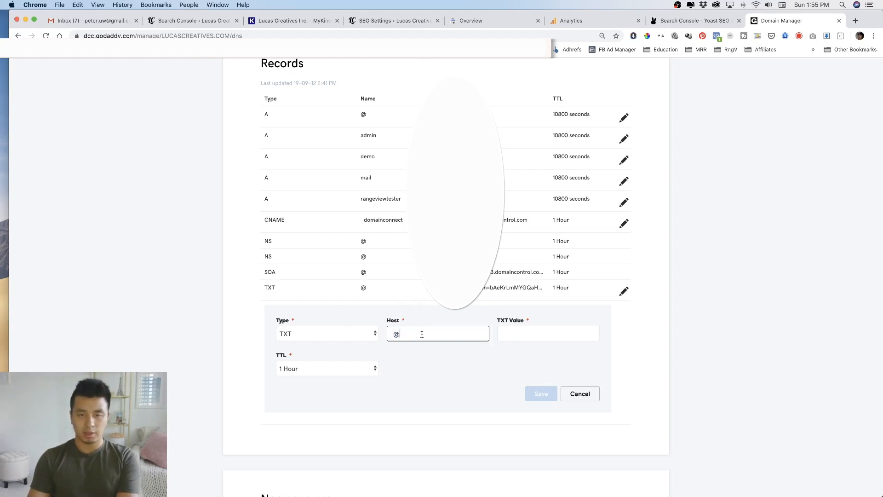
{"action": "key", "text": "backspace"}
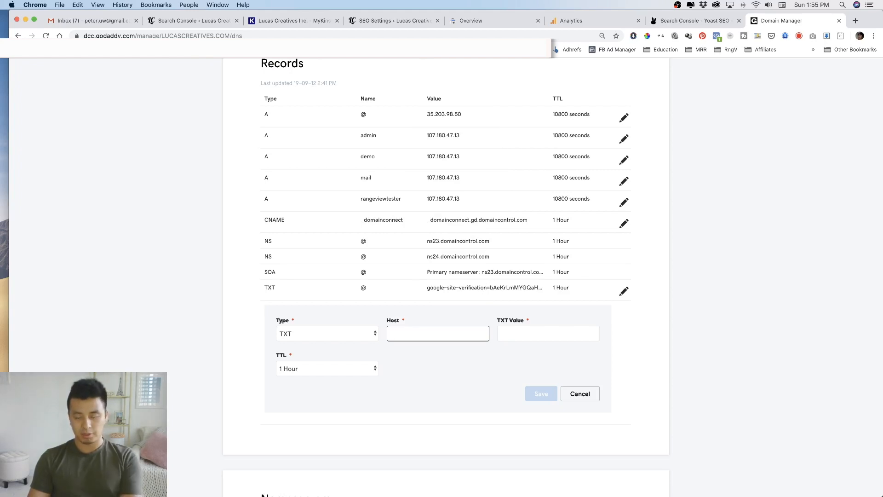
{"action": "left_click", "coordinate": [547, 333]}
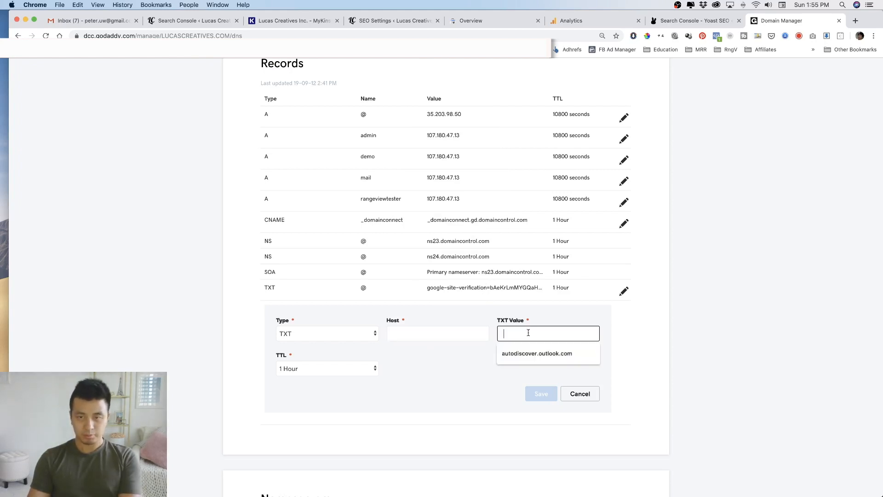
{"action": "mouse_move", "coordinate": [444, 371]}
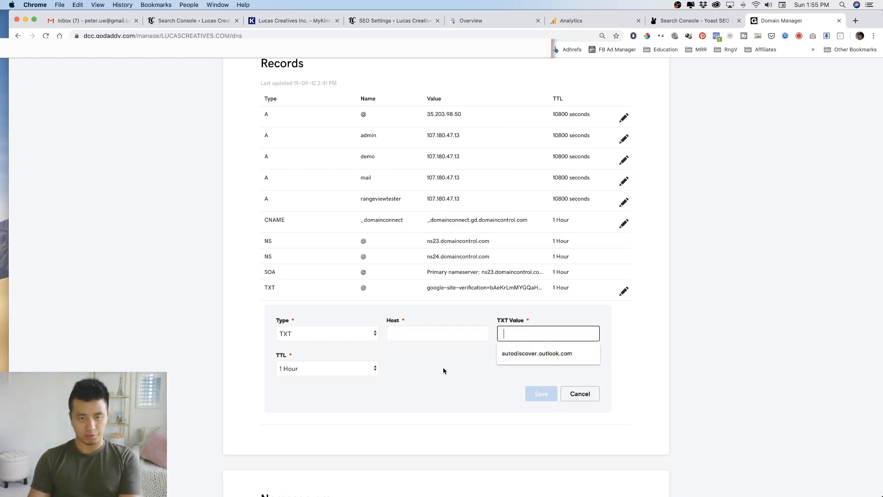
{"action": "left_click", "coordinate": [327, 368]}
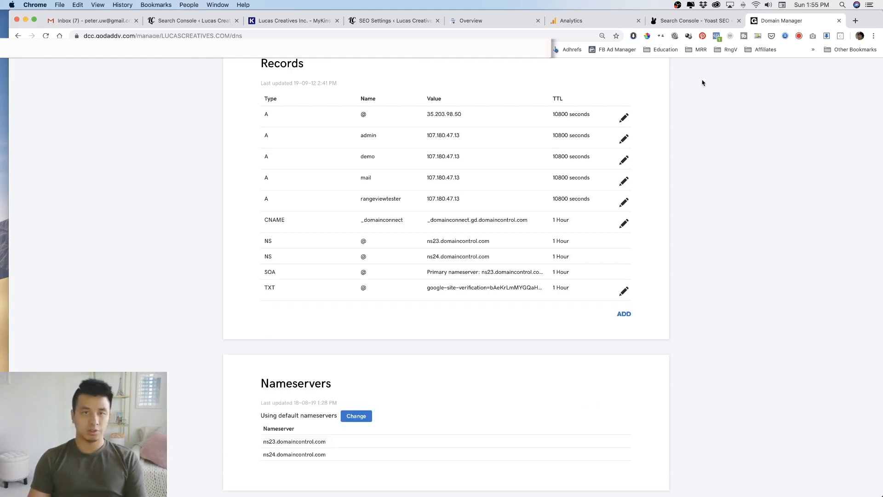
{"action": "left_click", "coordinate": [292, 20]}
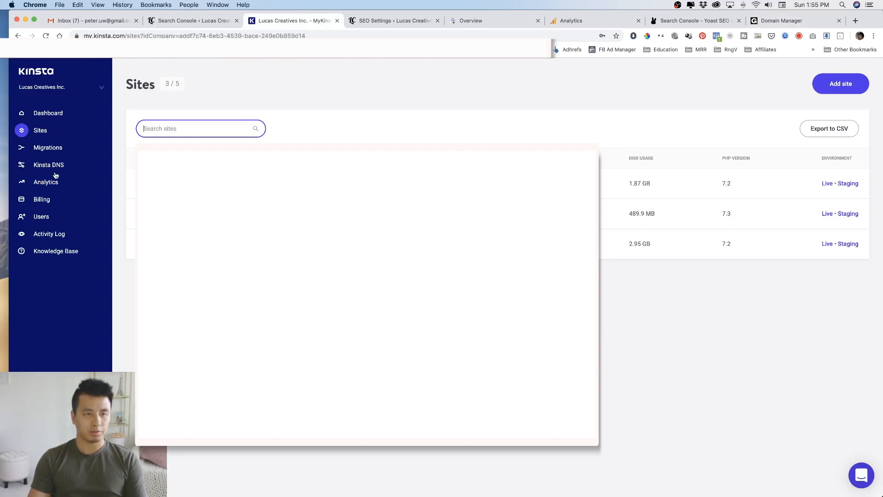
- Open kerinamango.com in Kinsta DNS and start a new TXT-type DNS record
{"action": "left_click", "coordinate": [49, 165]}
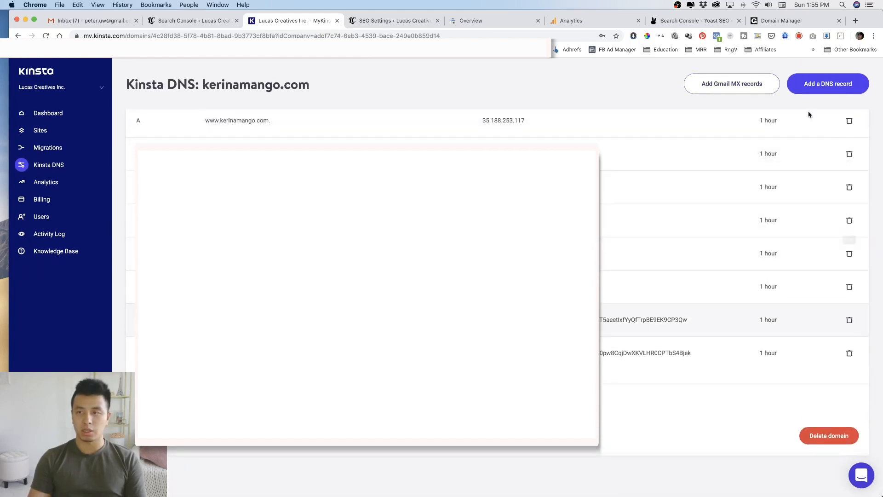
{"action": "left_click", "coordinate": [828, 83]}
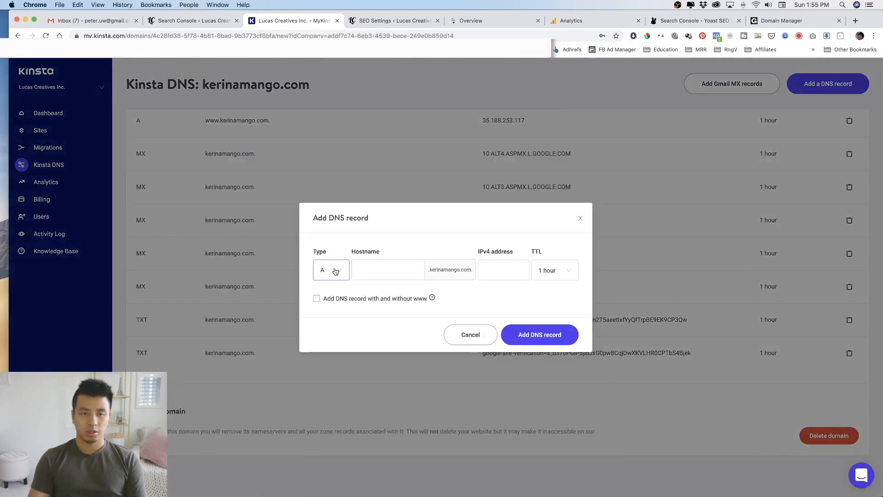
{"action": "left_click", "coordinate": [330, 270]}
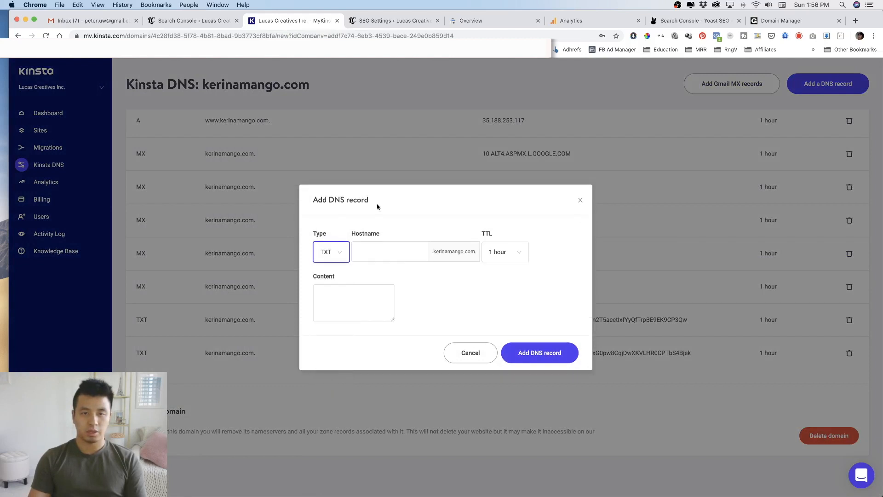